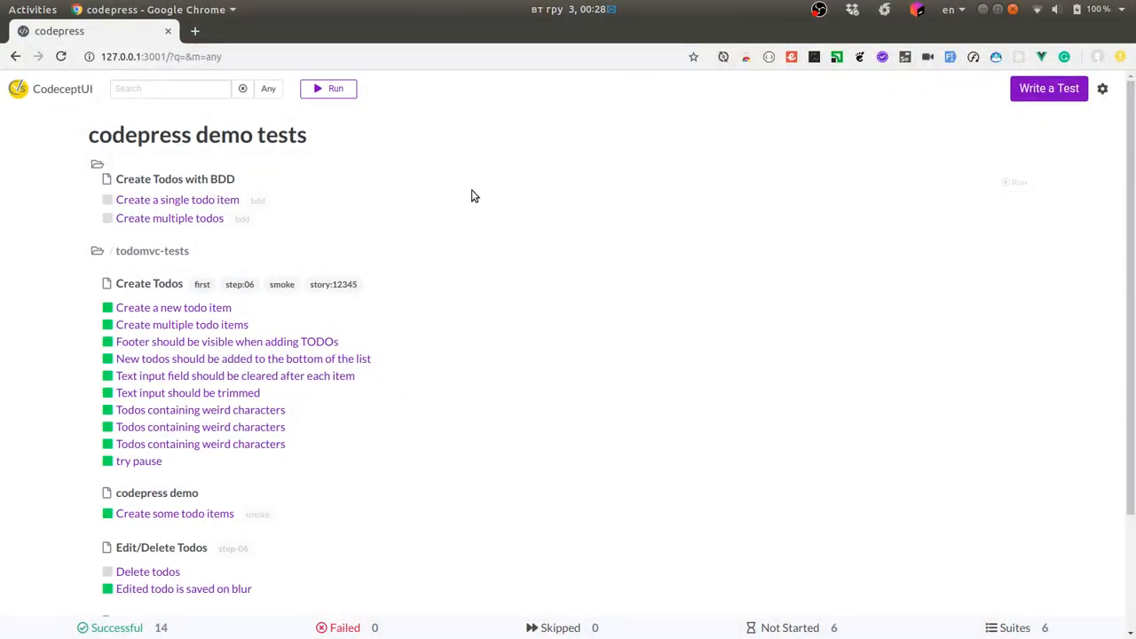
{"action": "mouse_move", "coordinate": [177, 344]}
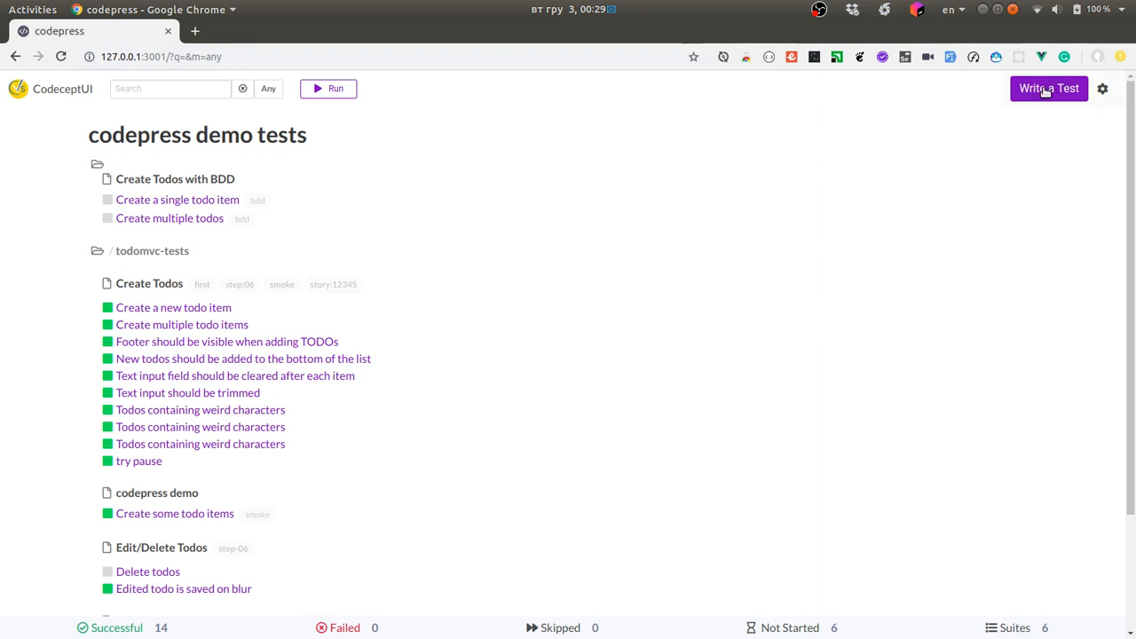
- Start writing a new test from the Write a Test entry
{"action": "left_click", "coordinate": [1047, 89]}
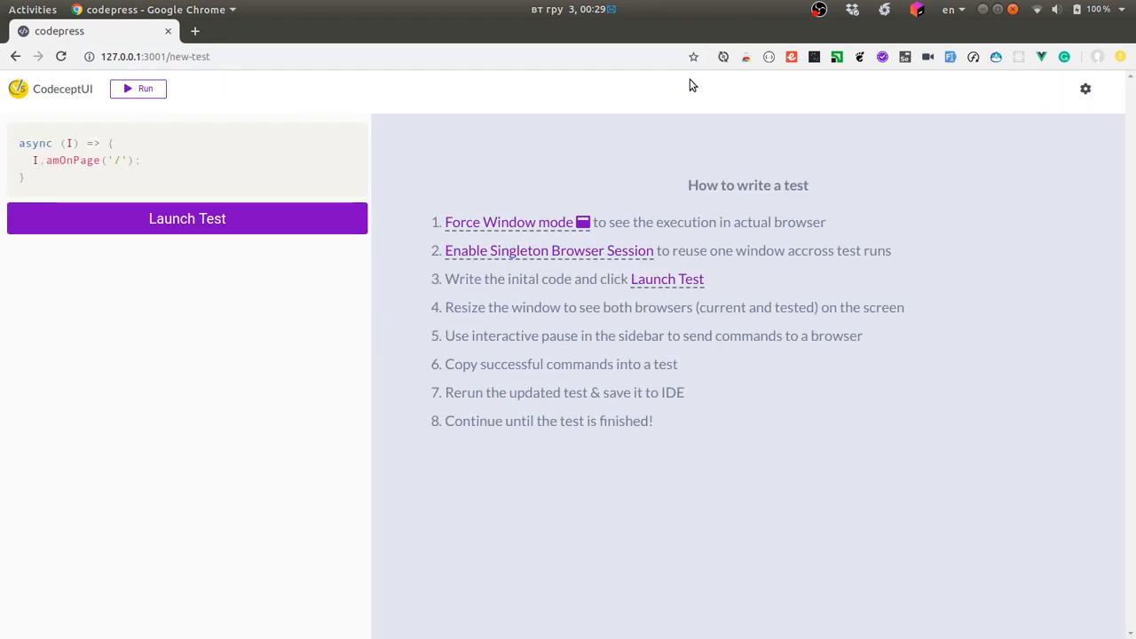
{"action": "mouse_move", "coordinate": [891, 205]}
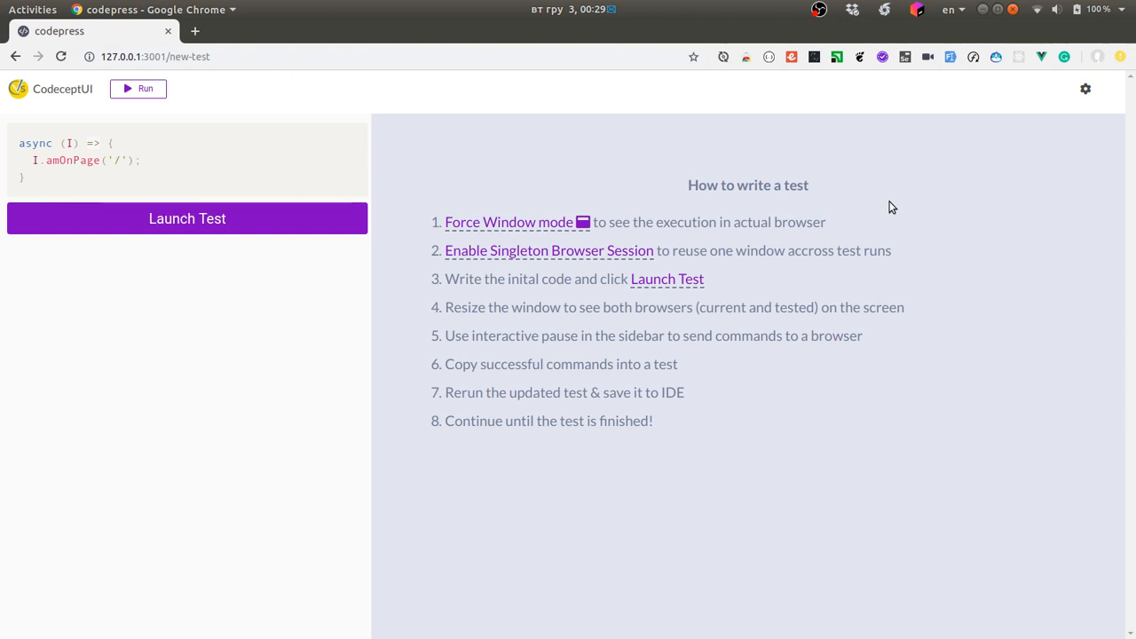
{"action": "mouse_move", "coordinate": [507, 222]}
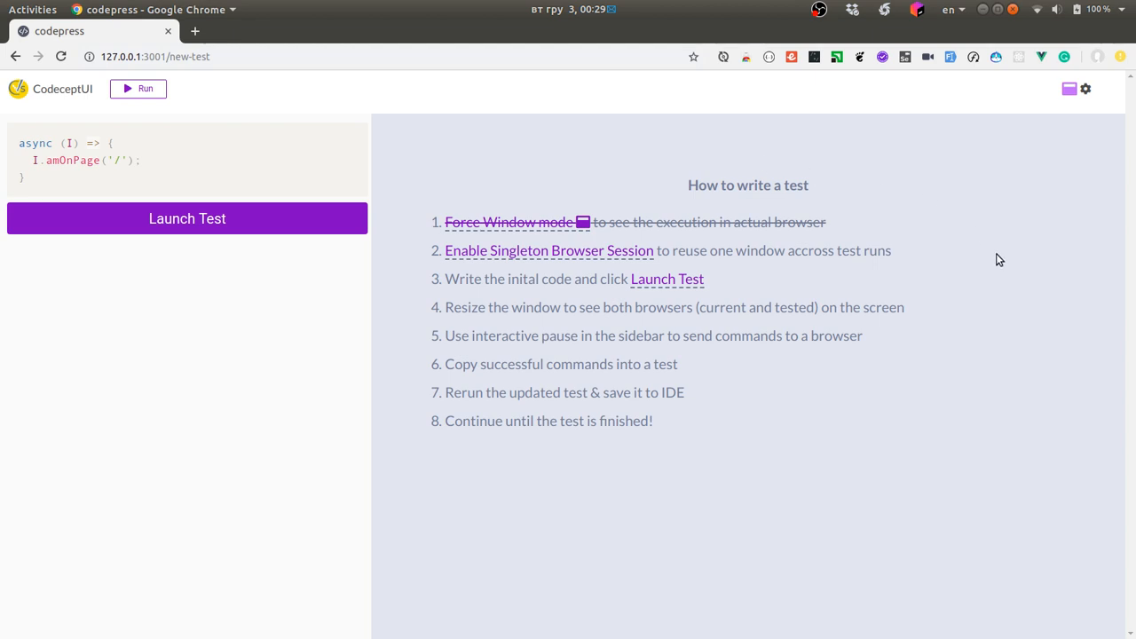
{"action": "mouse_move", "coordinate": [994, 262]}
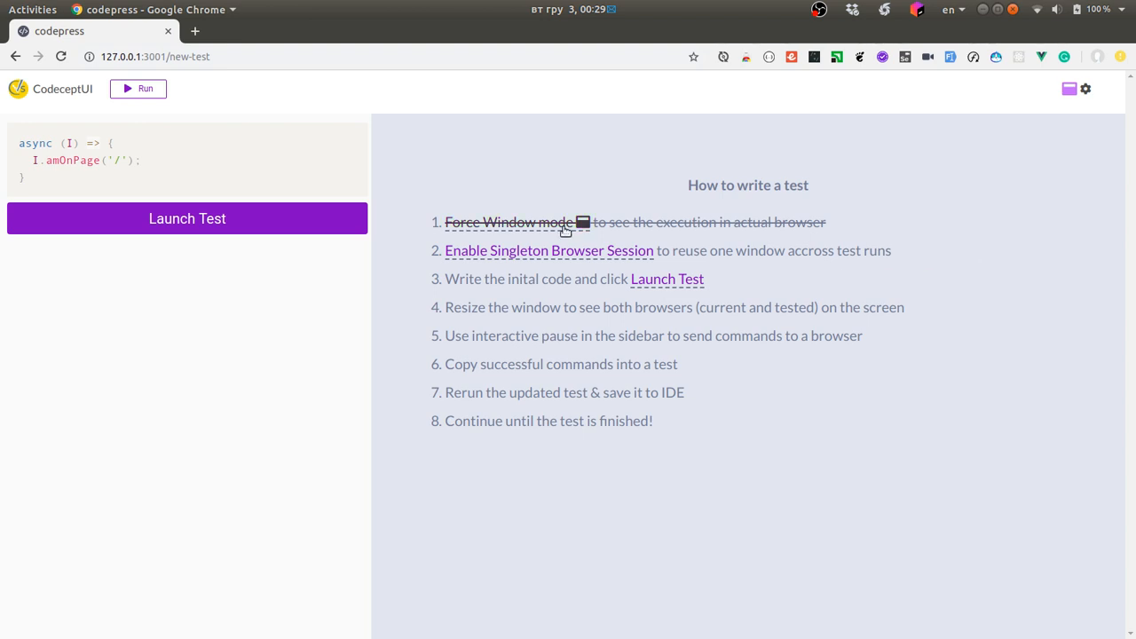
{"action": "mouse_move", "coordinate": [808, 202]}
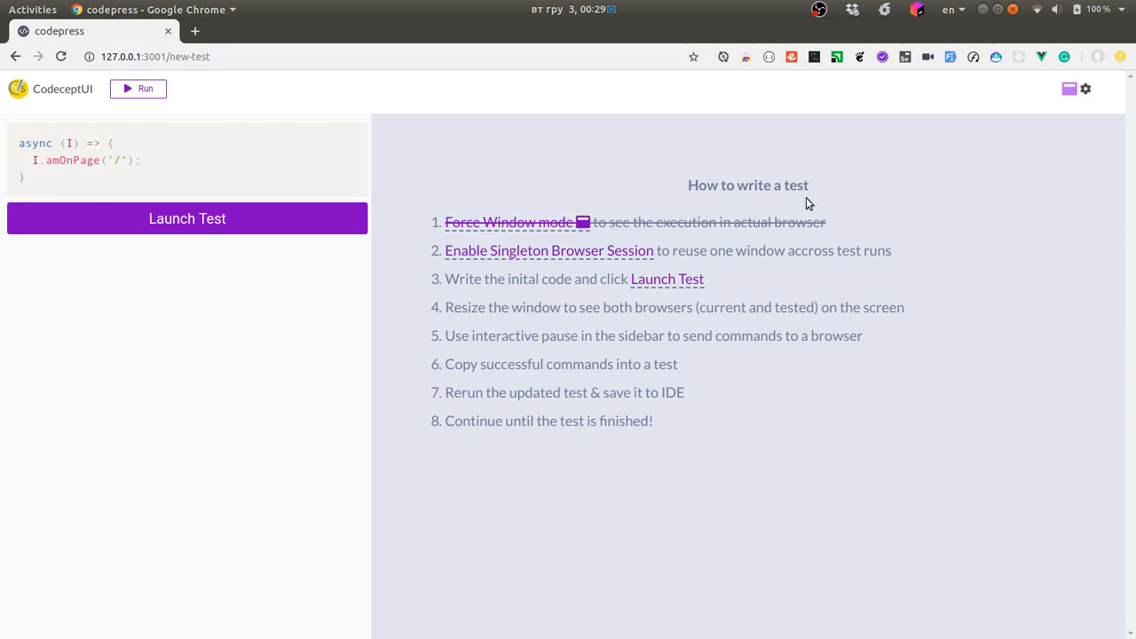
{"action": "mouse_move", "coordinate": [1069, 89]}
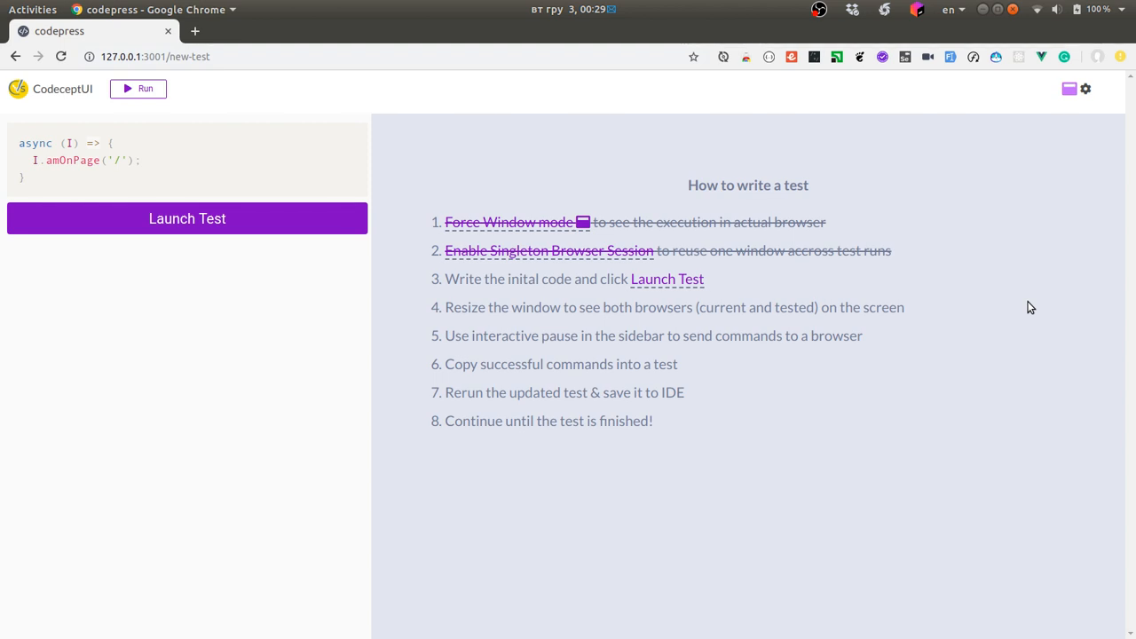
{"action": "mouse_move", "coordinate": [586, 380]}
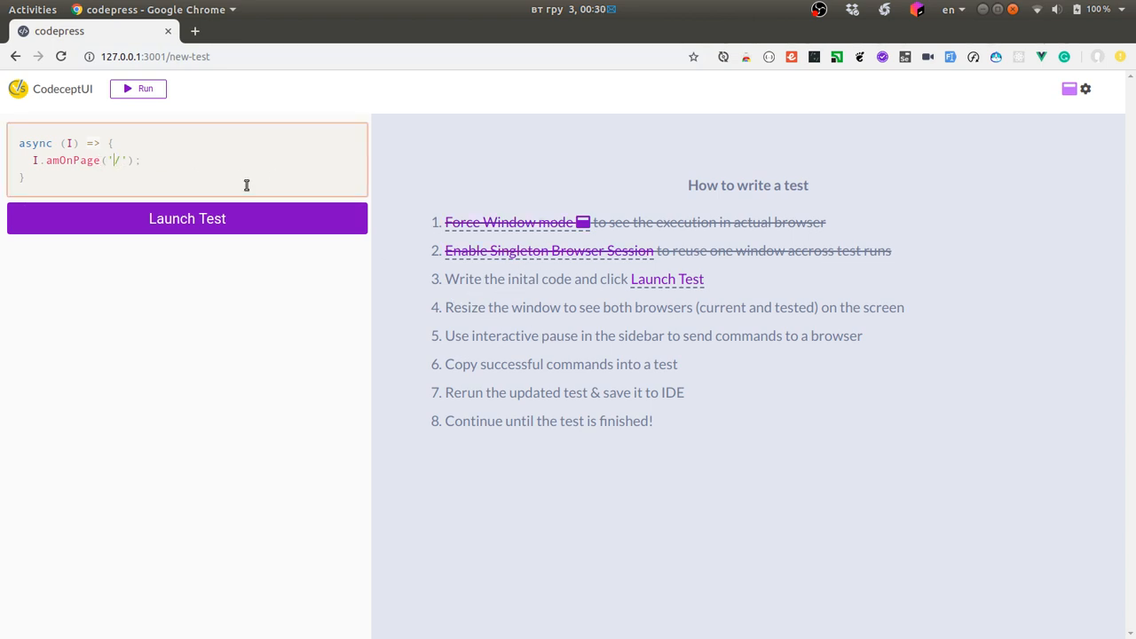
{"action": "type", "text": "https:"}
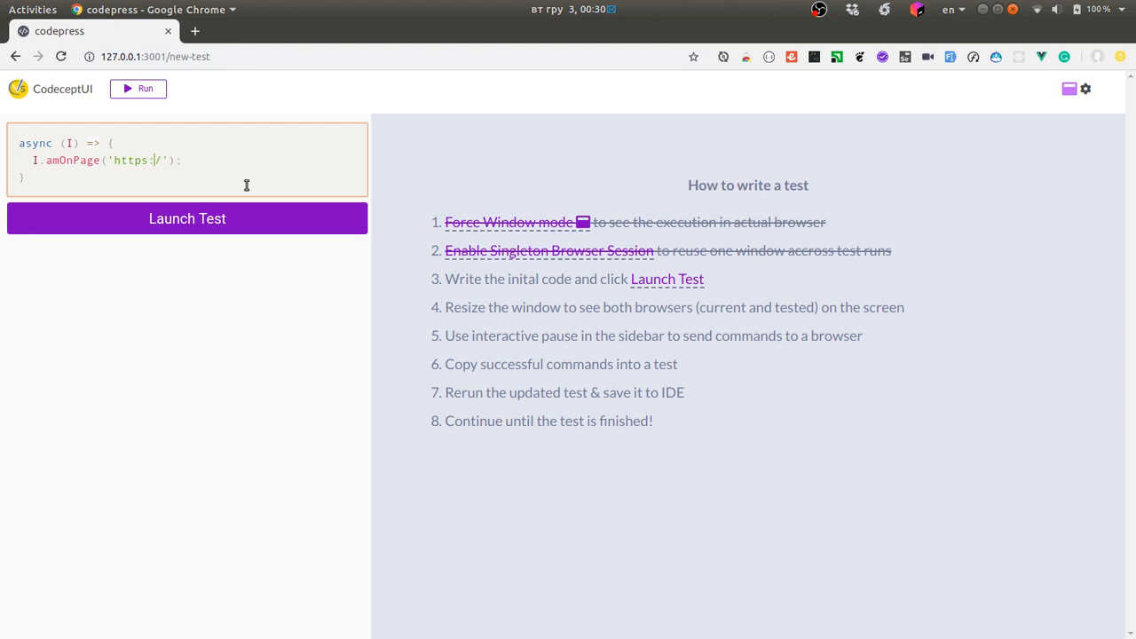
{"action": "type", "text": "//github"}
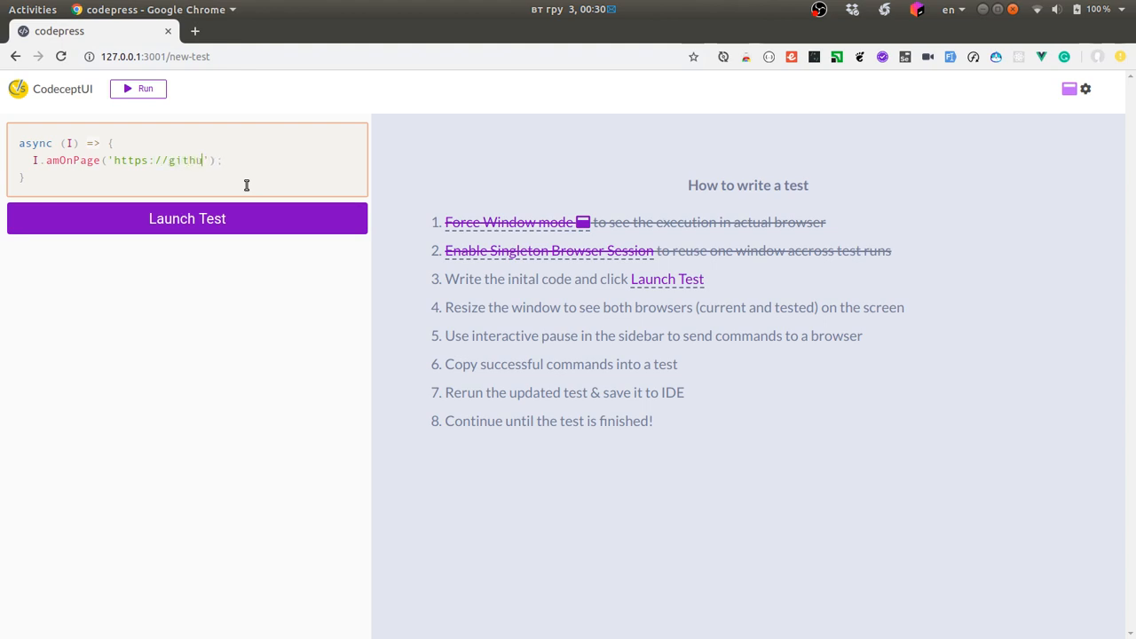
{"action": "type", "text": "b.com"}
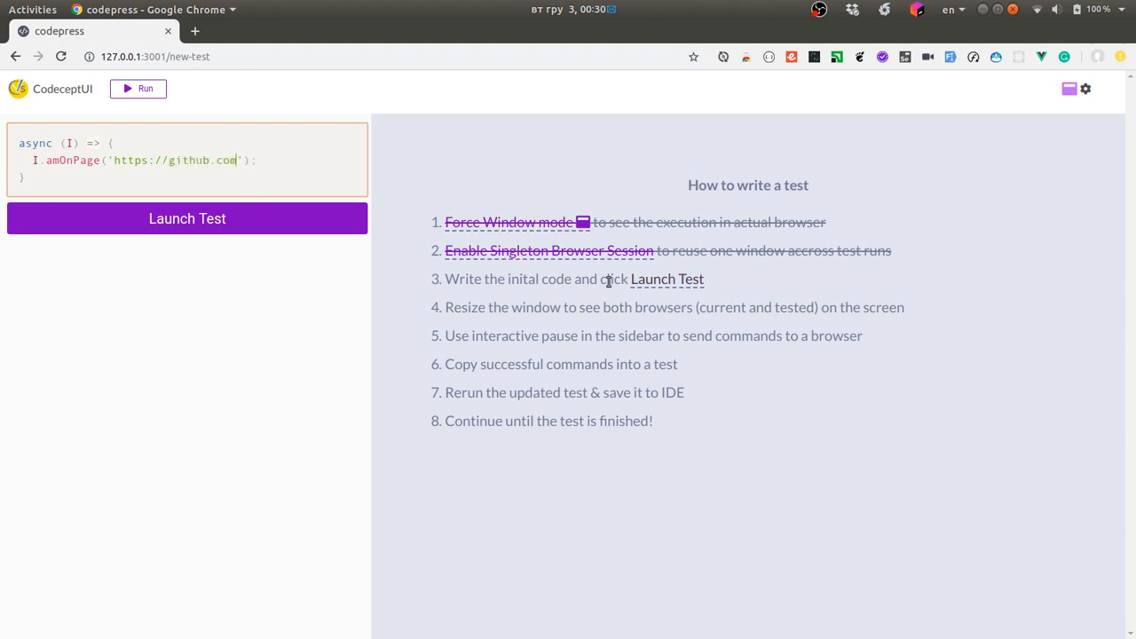
{"action": "left_click", "coordinate": [188, 219]}
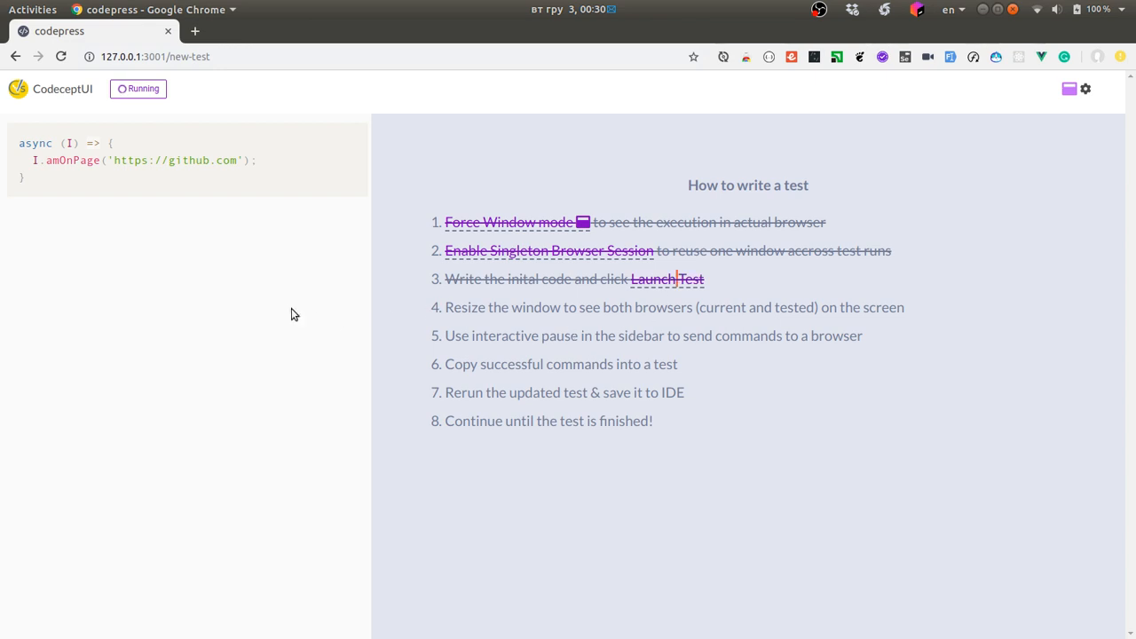
{"action": "mouse_move", "coordinate": [617, 151]}
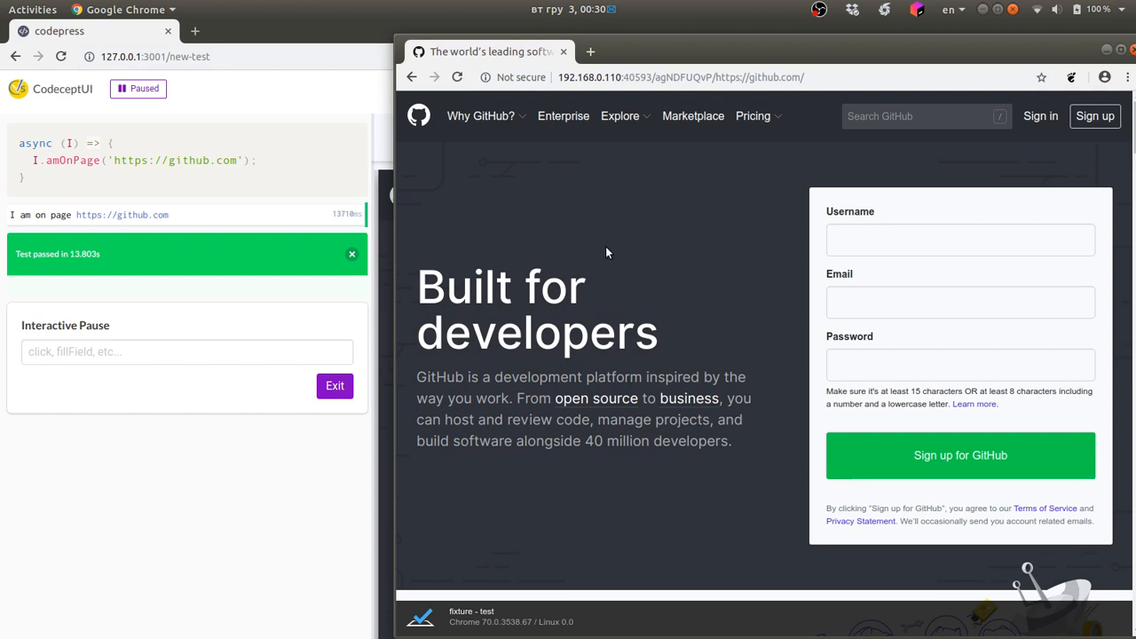
{"action": "mouse_move", "coordinate": [270, 35]}
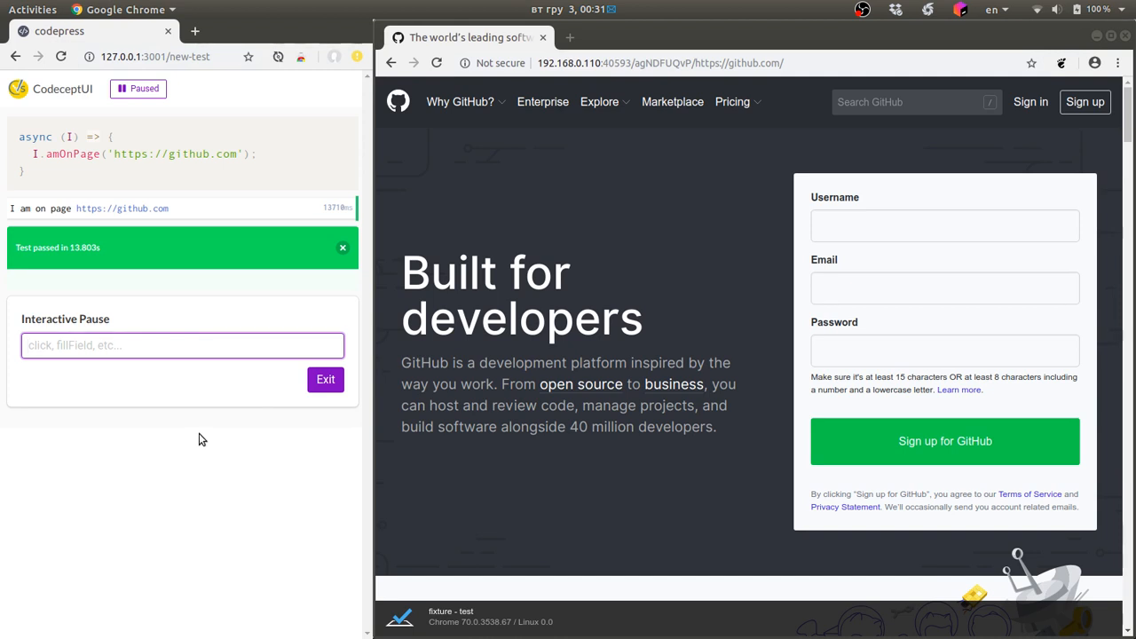
- Send click('Marketplace') from the Interactive Pause so the tested site shows GitHub Marketplace
{"action": "type", "text": "cl"}
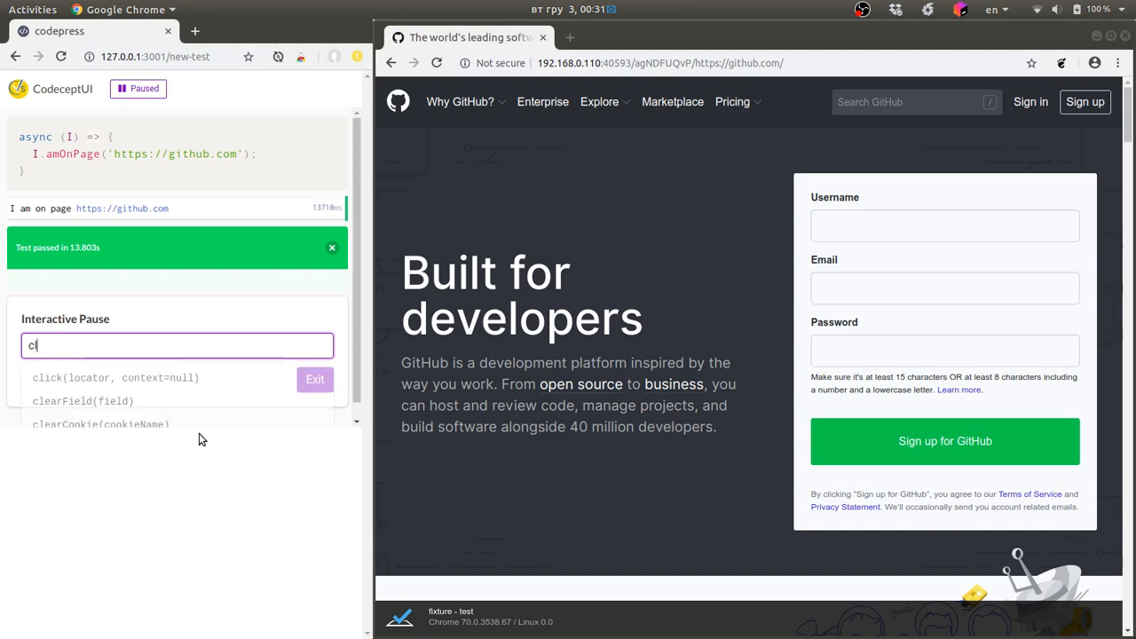
{"action": "left_click", "coordinate": [115, 376]}
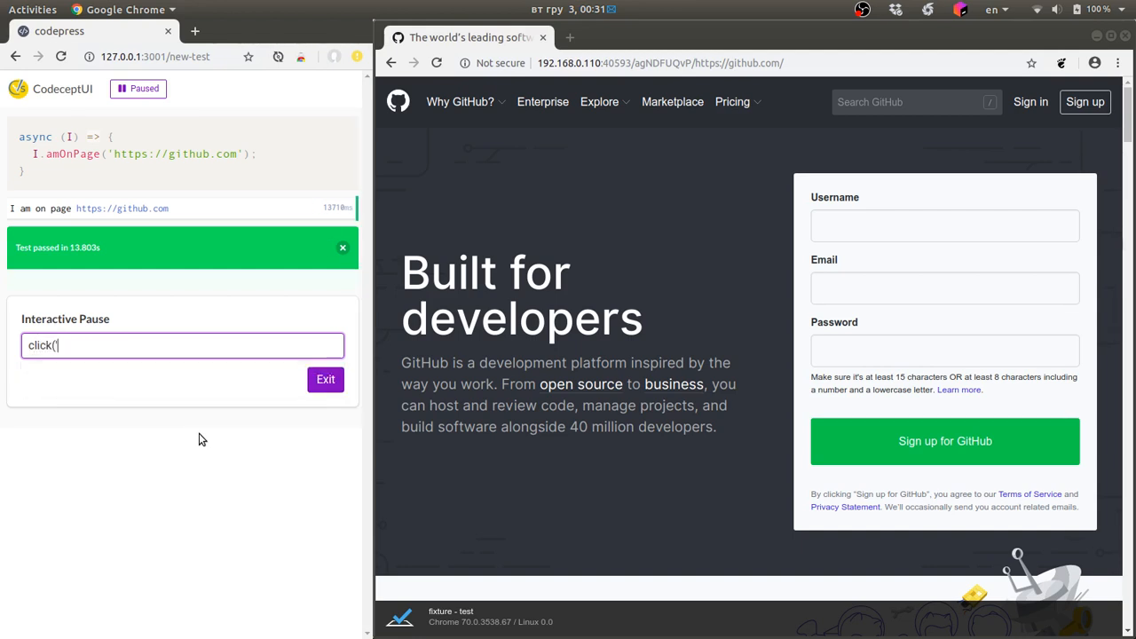
{"action": "type", "text": "'Marketpla"}
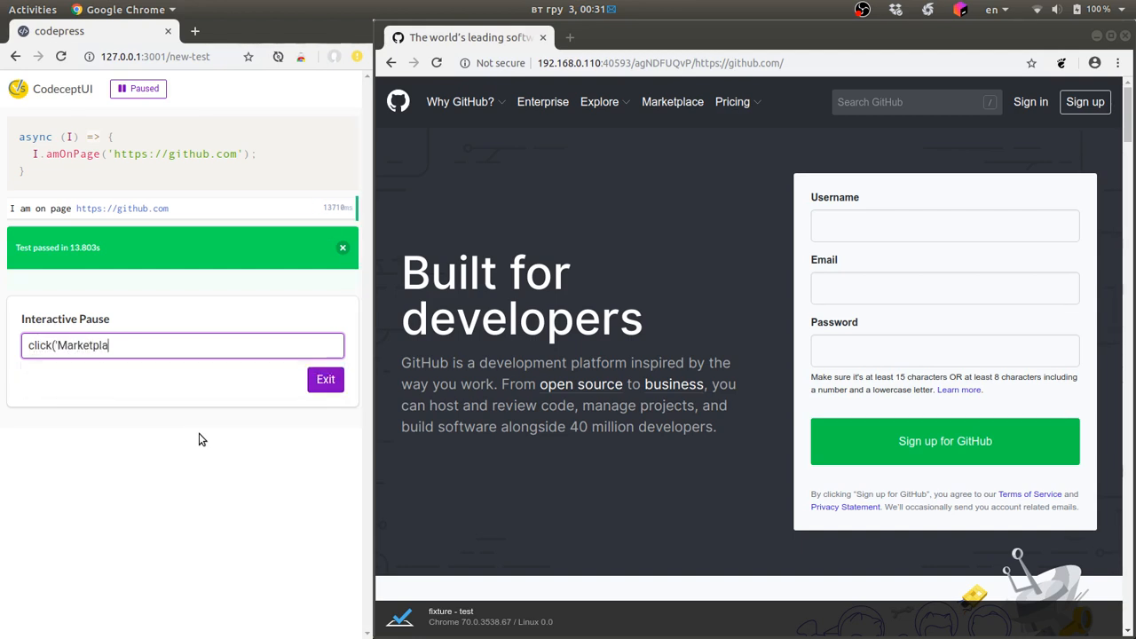
{"action": "key", "text": "Return"}
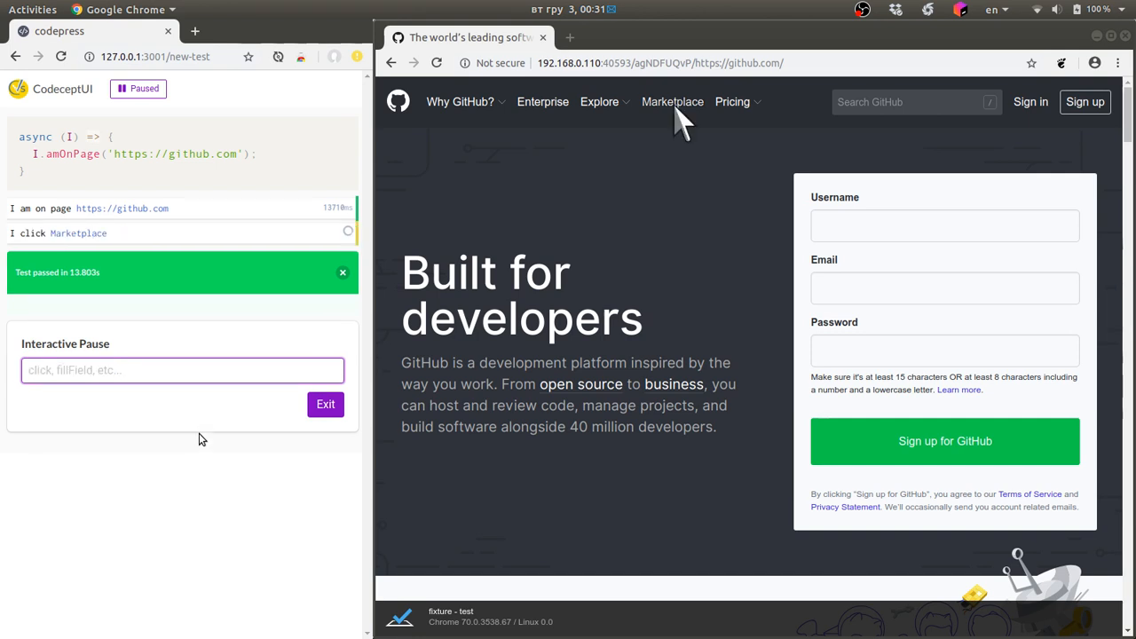
{"action": "left_click", "coordinate": [671, 102]}
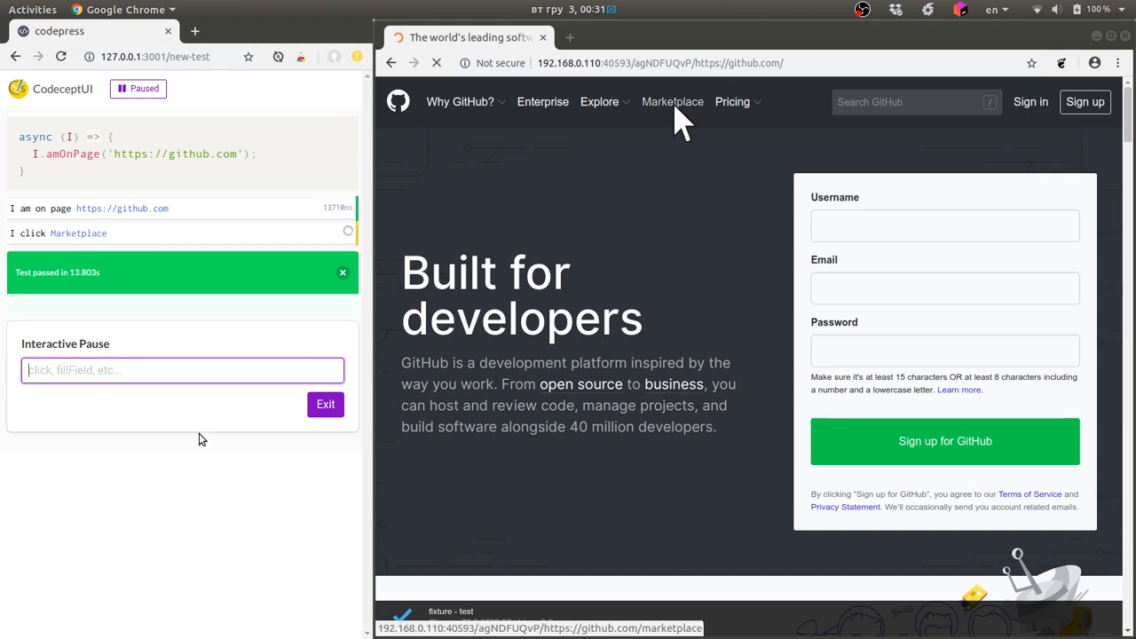
{"action": "left_click", "coordinate": [671, 101]}
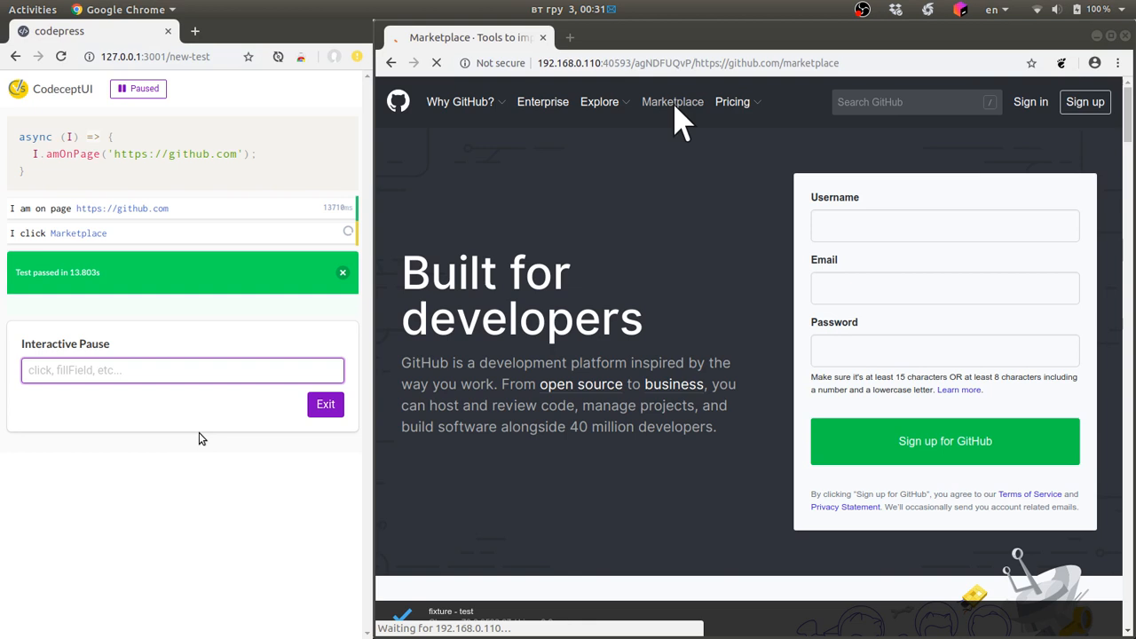
{"action": "left_click", "coordinate": [671, 101]}
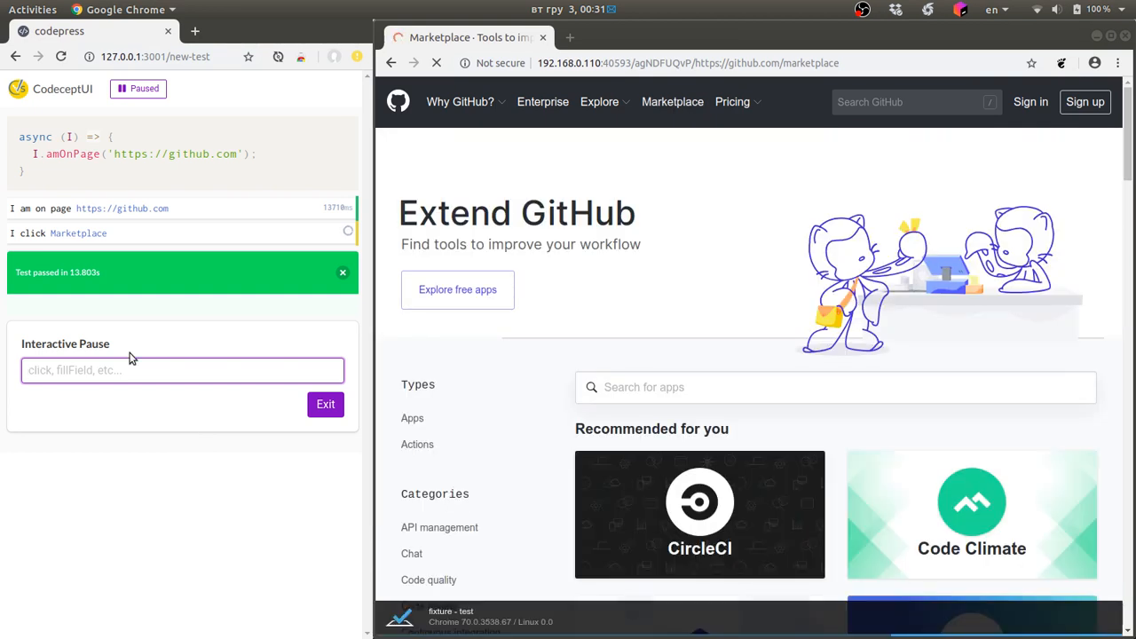
- Fill the search for apps field with 'Testing' and press Enter, listing 15 results with AppVeyor first
{"action": "left_click", "coordinate": [181, 371]}
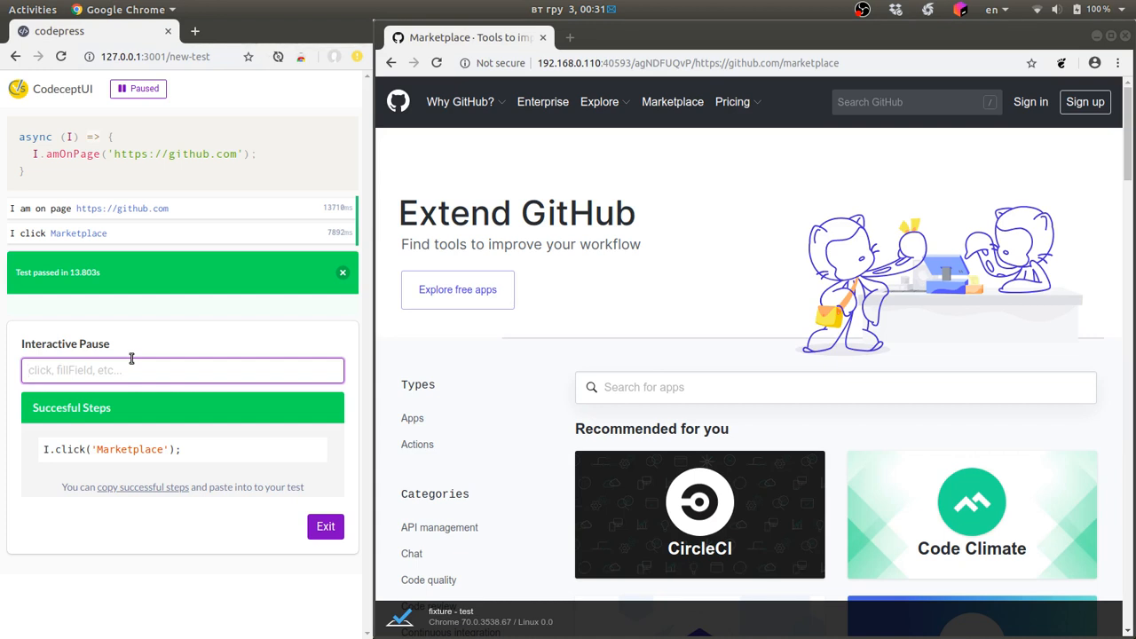
{"action": "type", "text": "fillField('Search"}
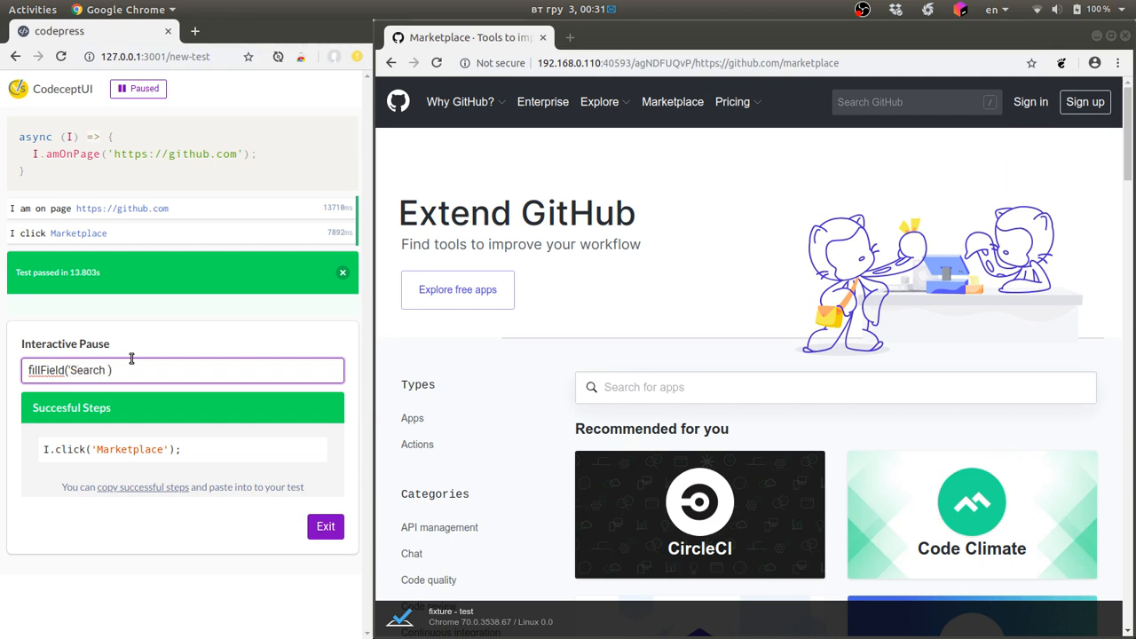
{"action": "type", "text": "for apps',"}
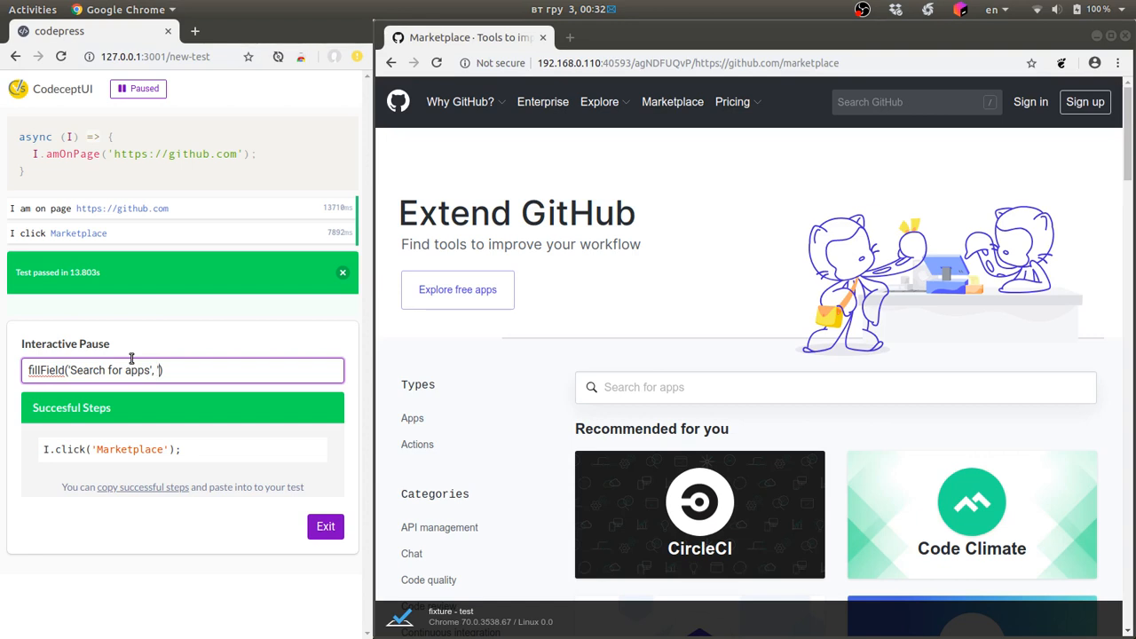
{"action": "type", "text": "E"}
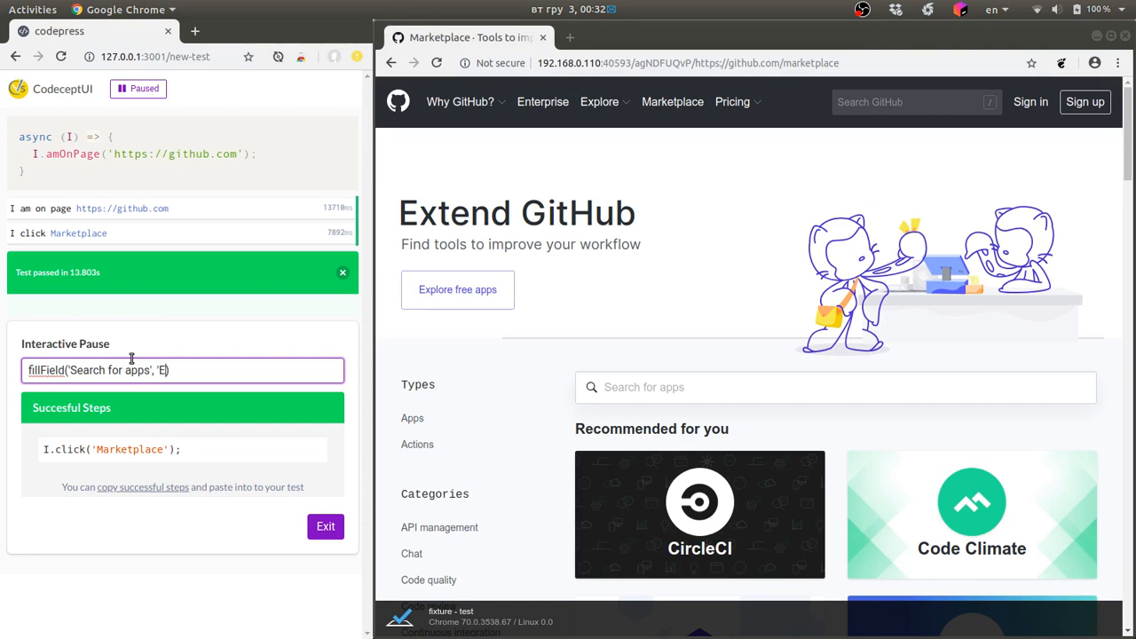
{"action": "type", "text": "est"}
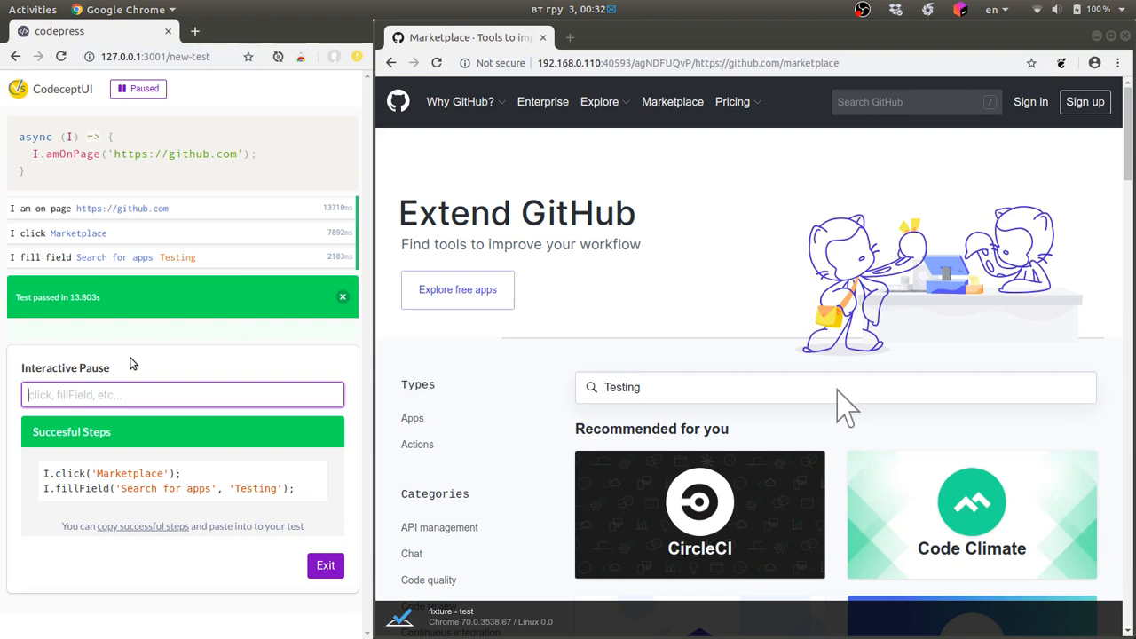
{"action": "type", "text": "pressKey('Ente"}
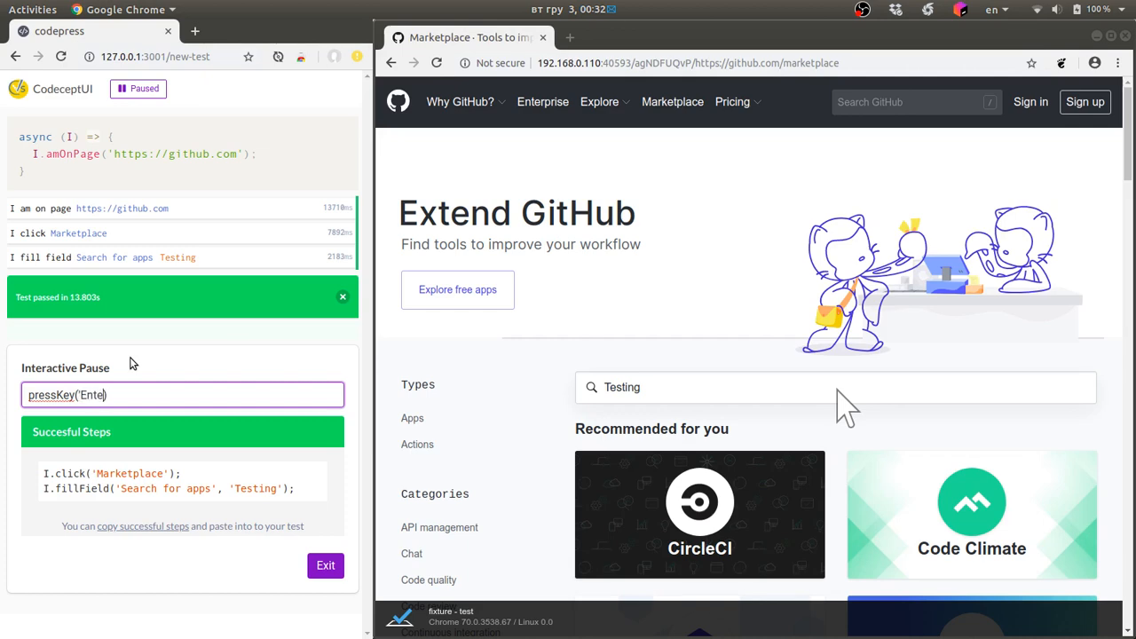
{"action": "key", "text": "Return"}
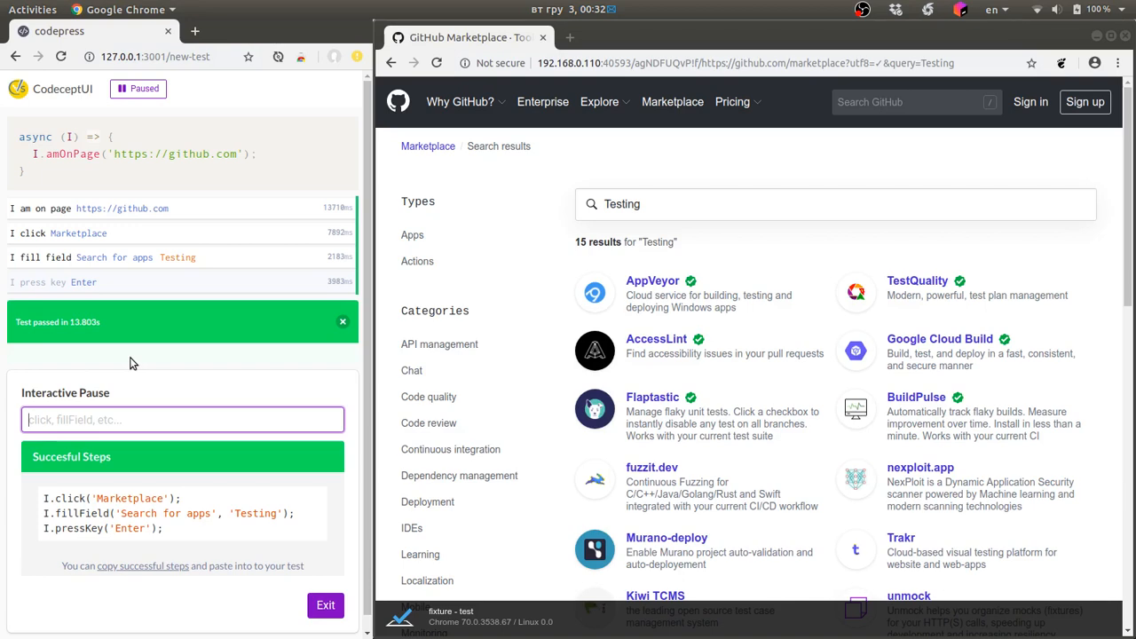
{"action": "mouse_move", "coordinate": [597, 381]}
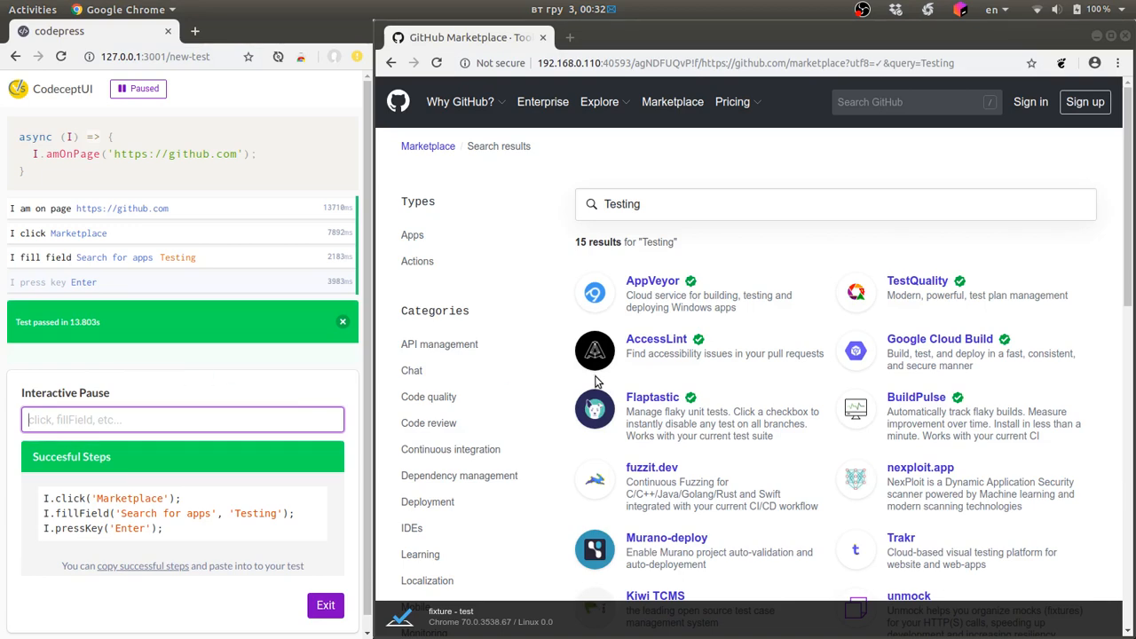
- Run see('AppVeyor') successfully, then see('Travis CI') and dismiss its Command failed banner
{"action": "scroll", "scroll_direction": "down", "scroll_amount": 3}
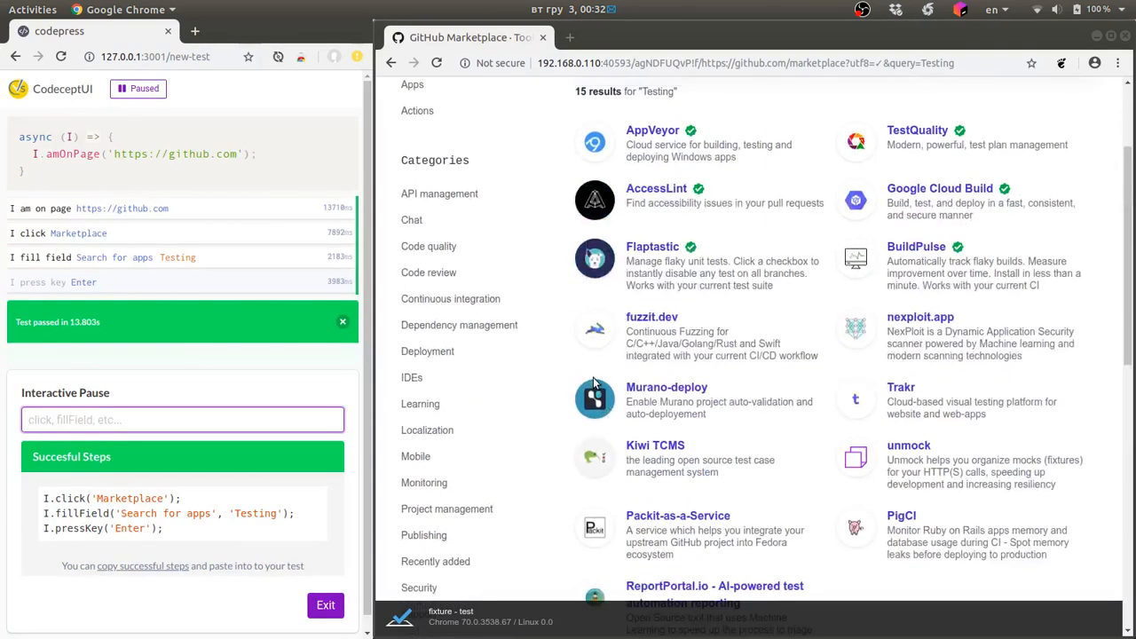
{"action": "type", "text": "s"}
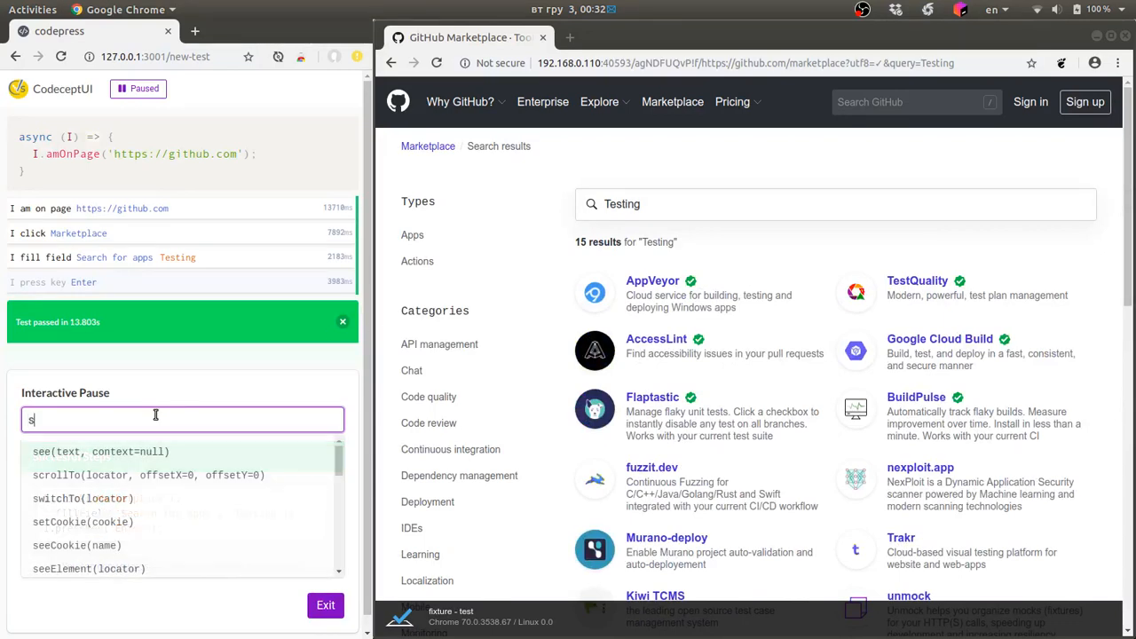
{"action": "type", "text": "ee('Ap"}
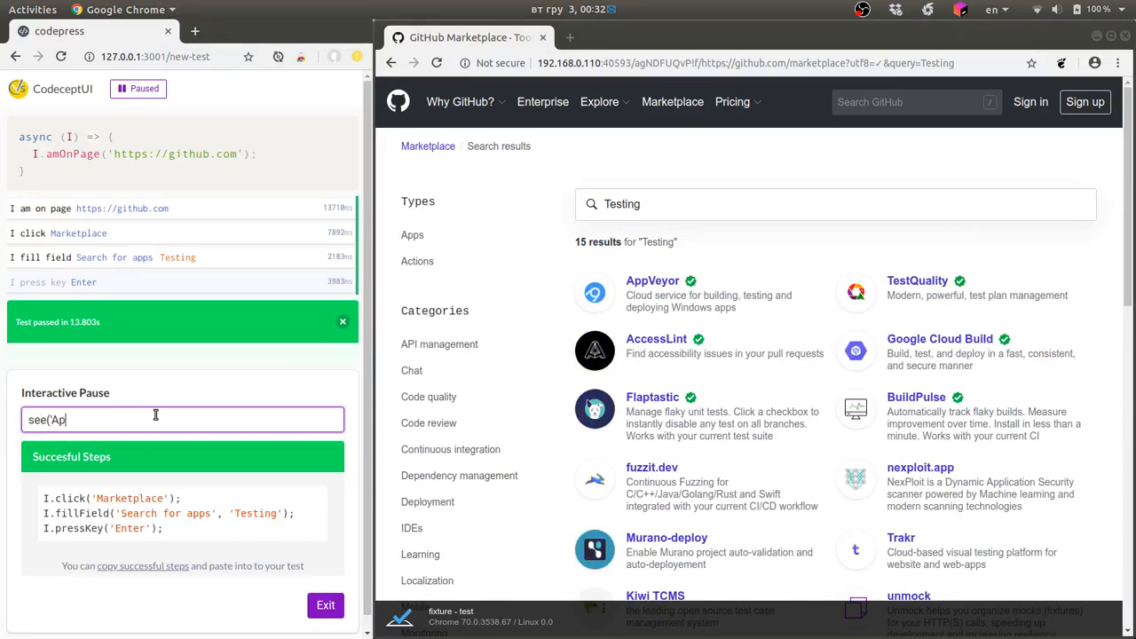
{"action": "type", "text": "pVeyor')"}
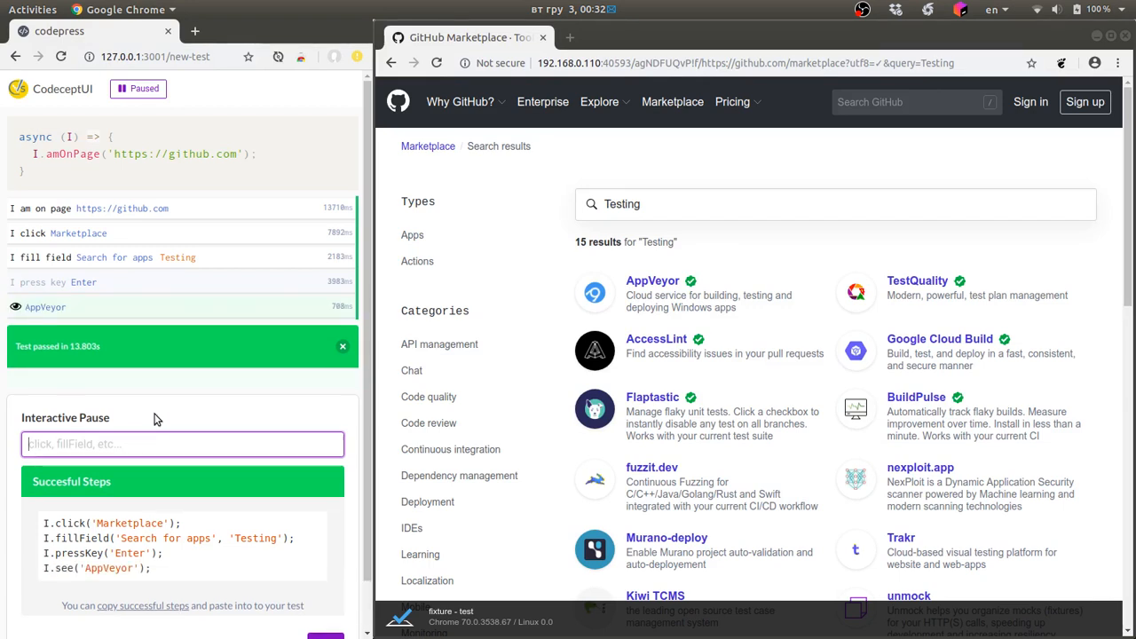
{"action": "type", "text": "see"}
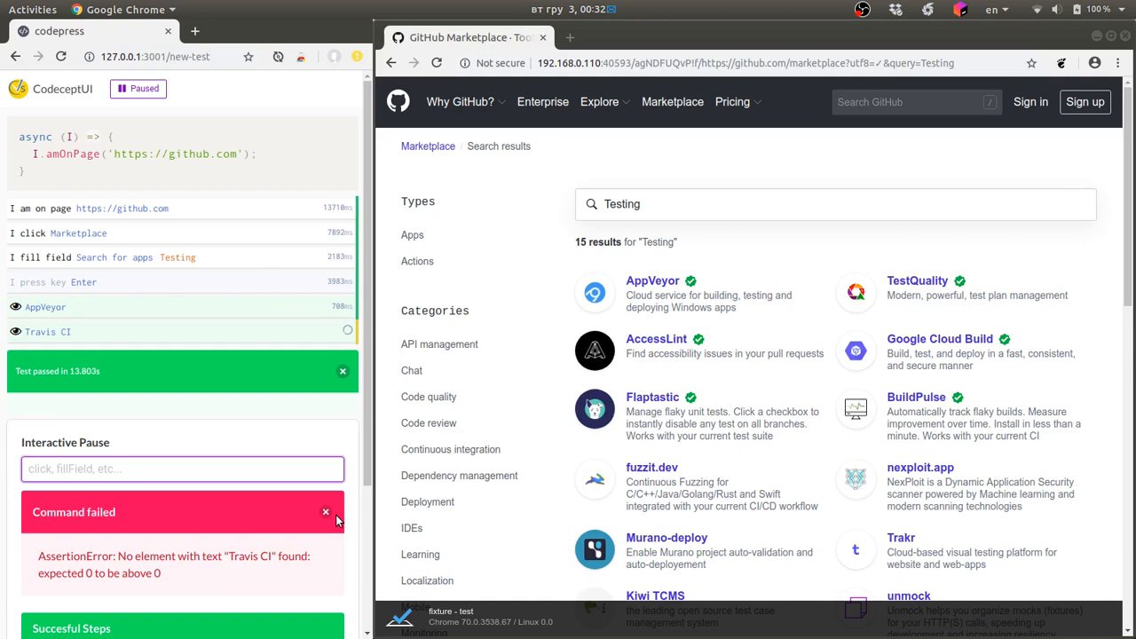
{"action": "left_click", "coordinate": [327, 511]}
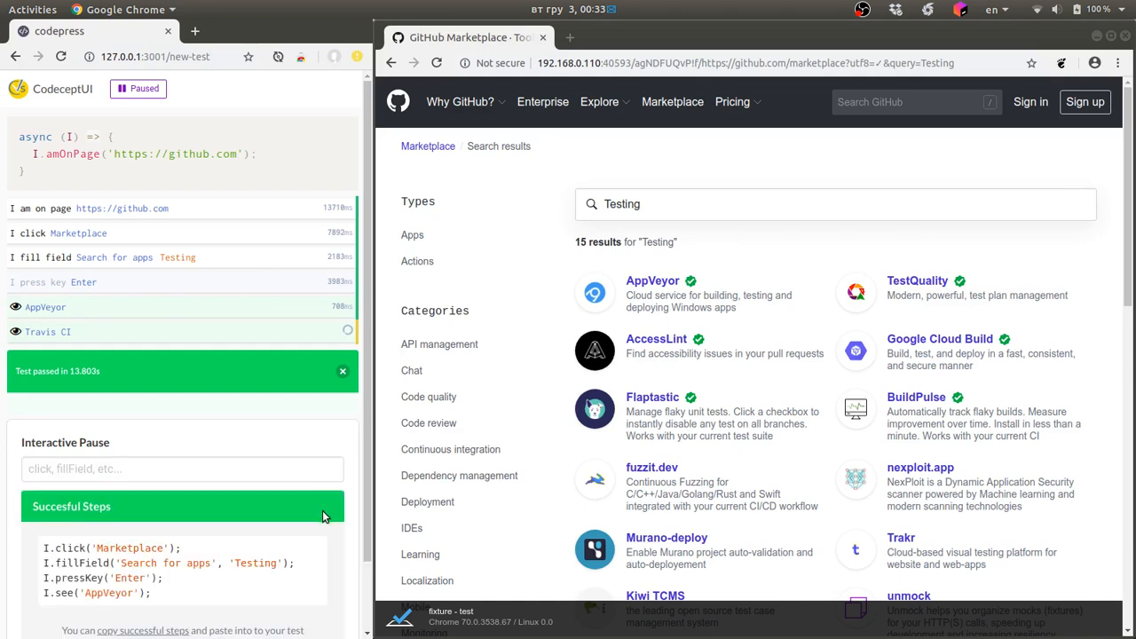
{"action": "mouse_move", "coordinate": [170, 599]}
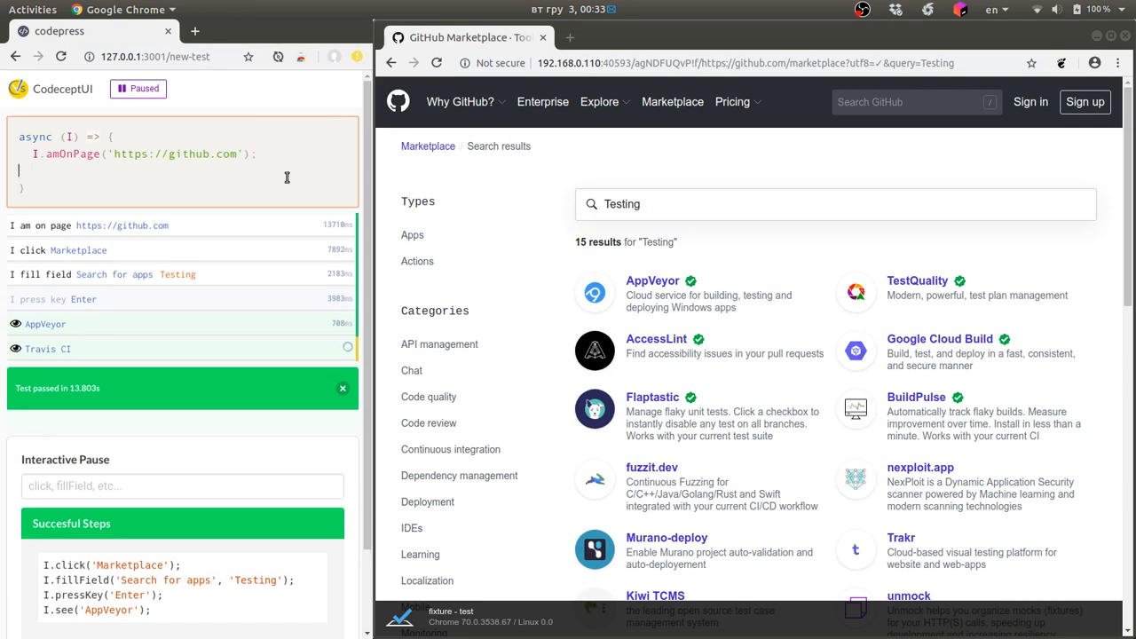
- Copy the successful Marketplace, search and AppVeyor steps into the test code
{"action": "scroll", "scroll_direction": "down", "scroll_amount": 3}
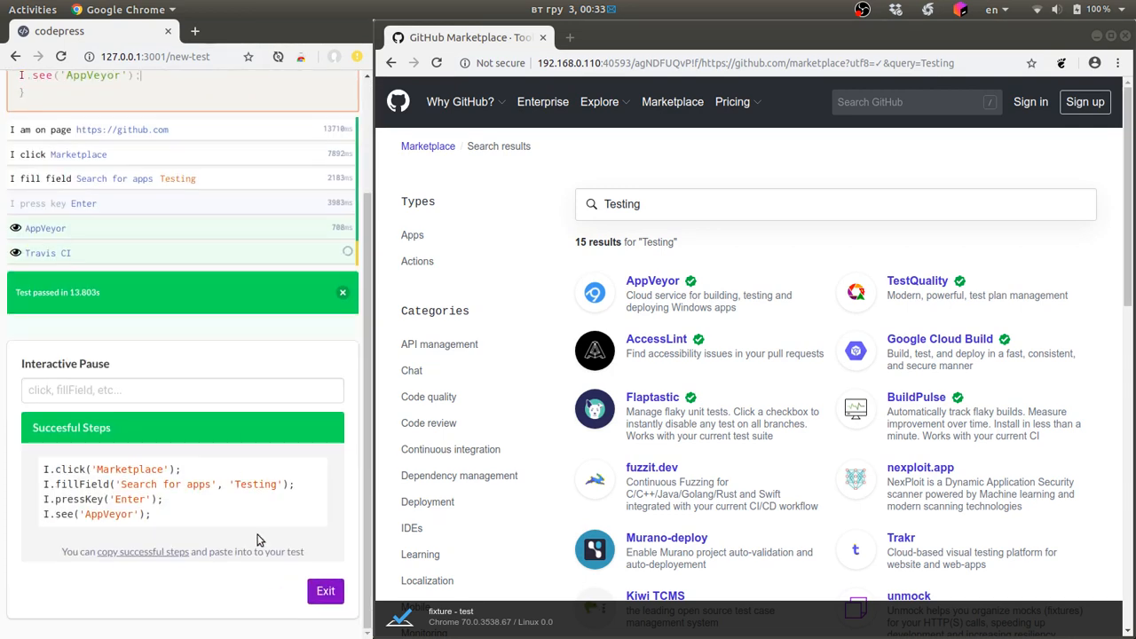
{"action": "left_click", "coordinate": [325, 589]}
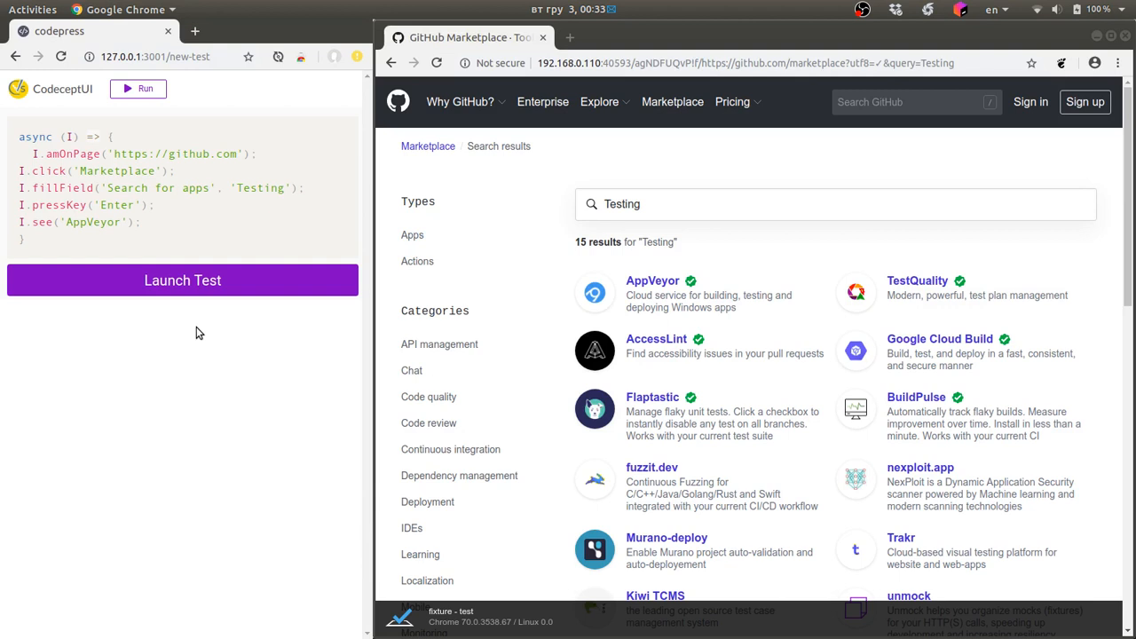
{"action": "mouse_move", "coordinate": [195, 332]}
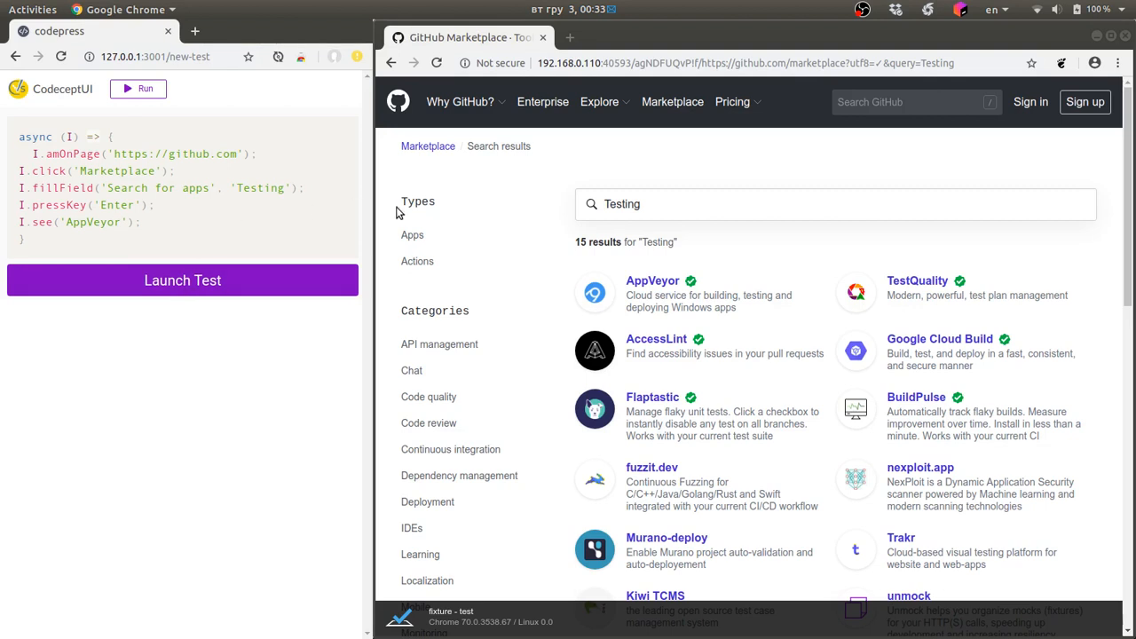
{"action": "mouse_move", "coordinate": [458, 300]}
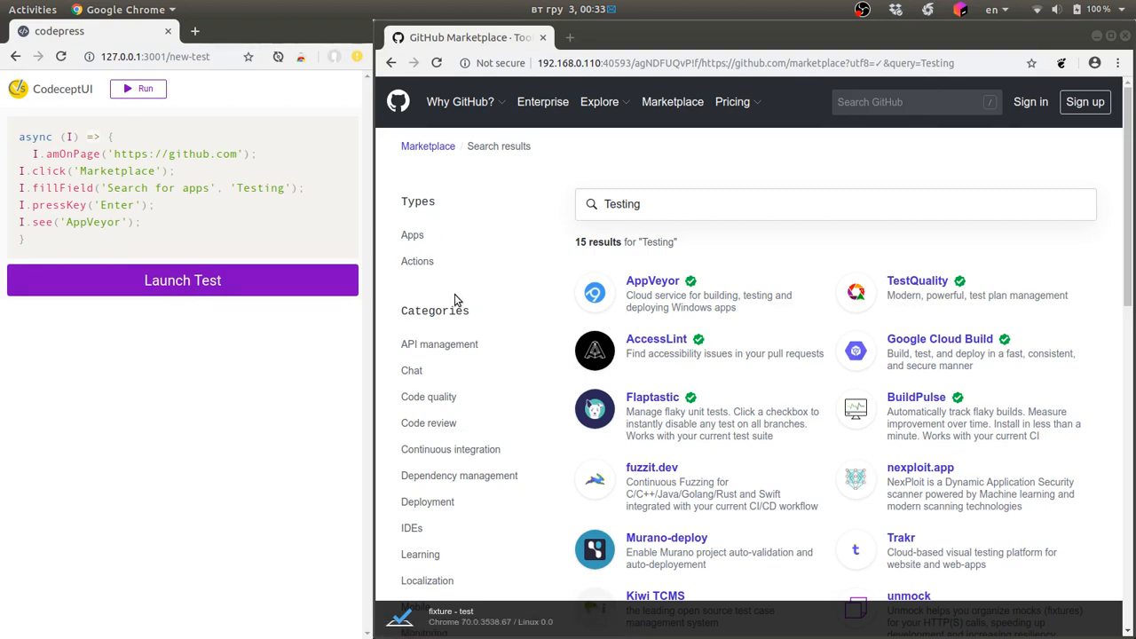
{"action": "mouse_move", "coordinate": [149, 305]}
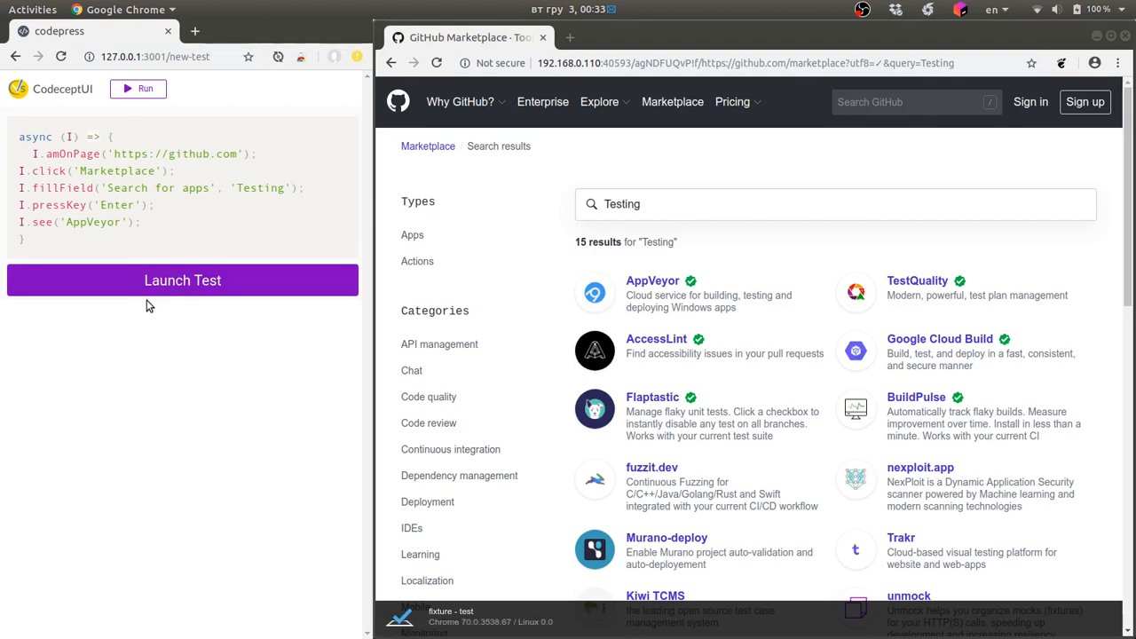
- Launch the full test and let it reach the Testing search results with AppVeyor, passing in 19 seconds
{"action": "left_click", "coordinate": [181, 281]}
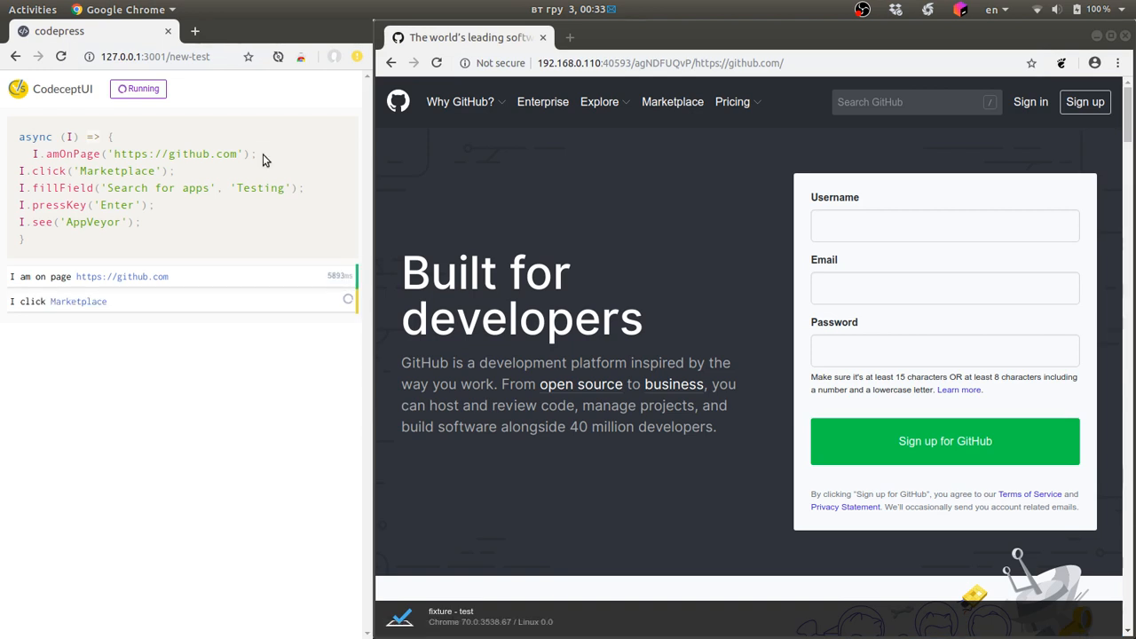
{"action": "left_click", "coordinate": [671, 101]}
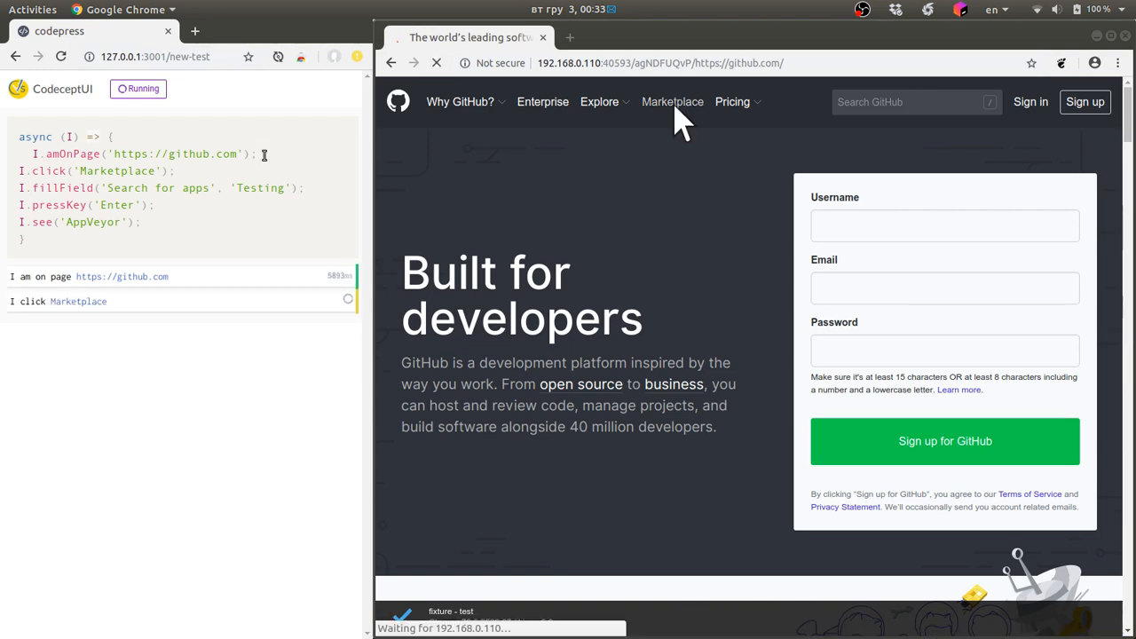
{"action": "left_click", "coordinate": [671, 101]}
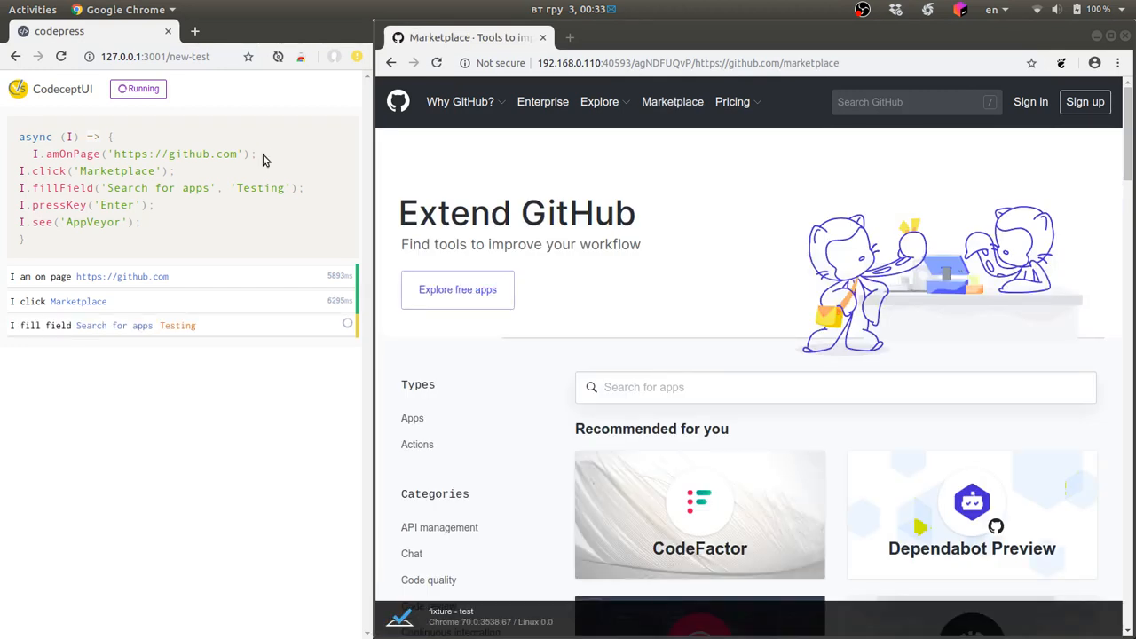
{"action": "type", "text": "Testing"}
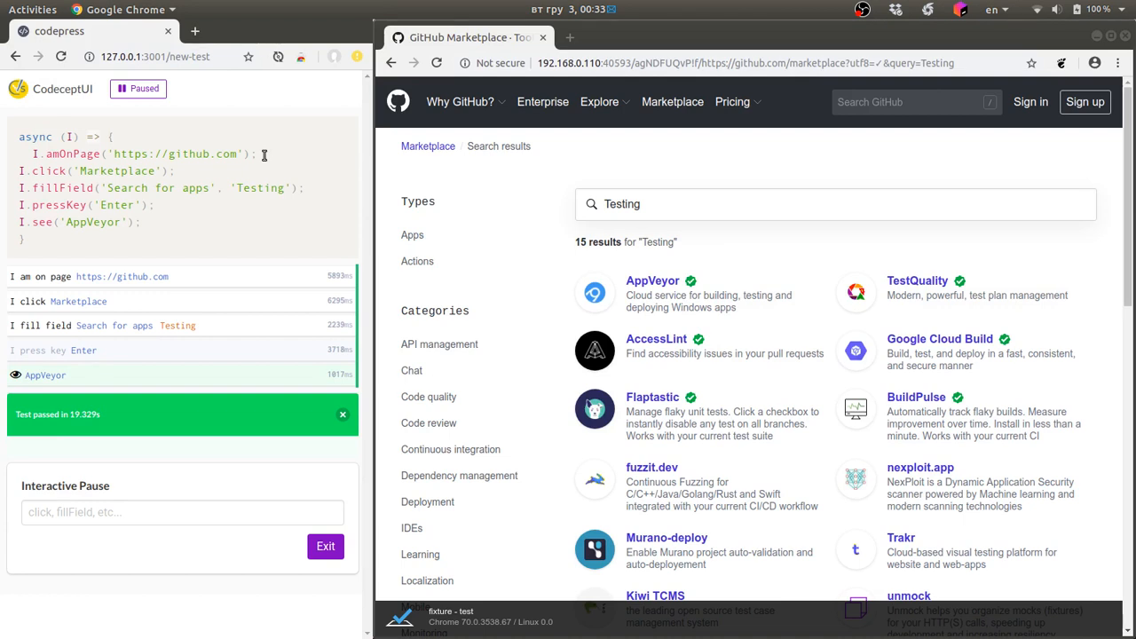
{"action": "mouse_move", "coordinate": [274, 268]}
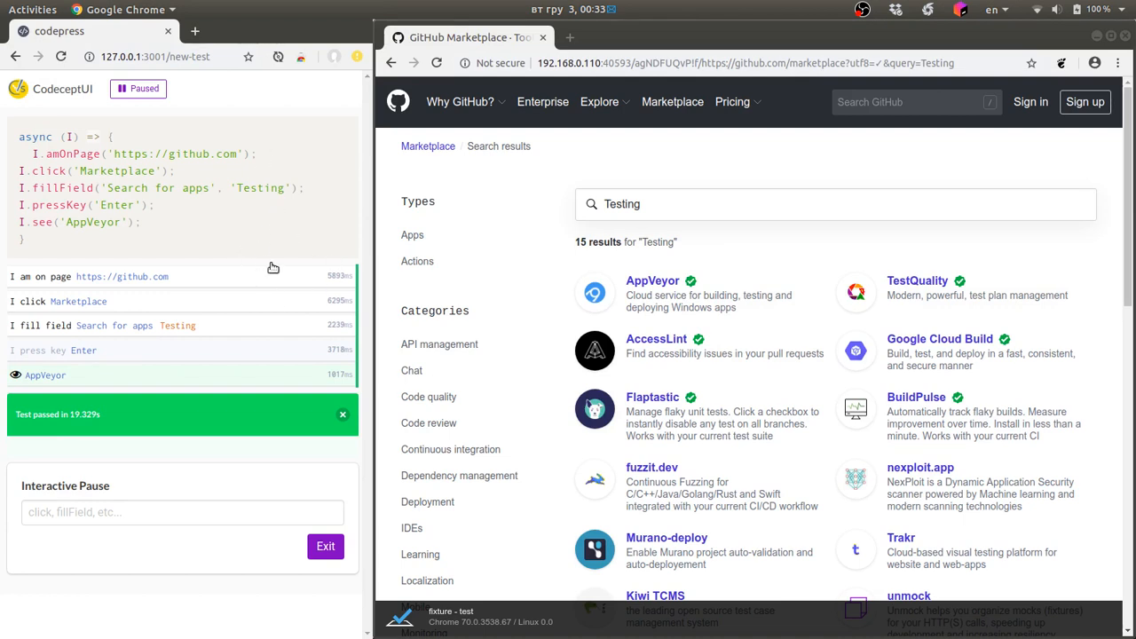
{"action": "mouse_move", "coordinate": [221, 471]}
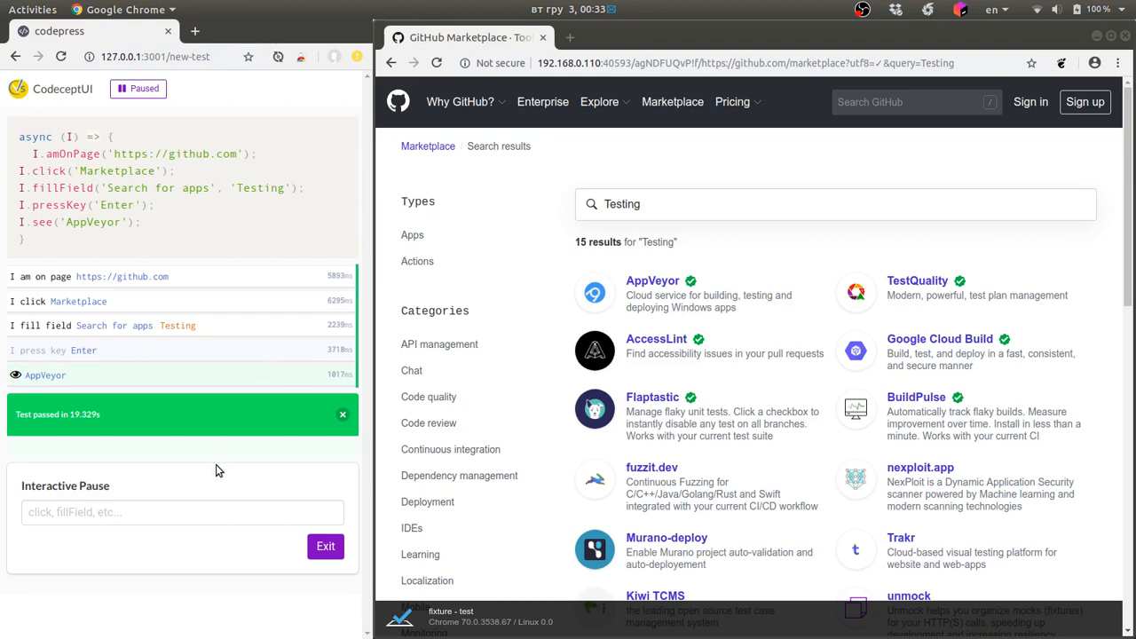
{"action": "mouse_move", "coordinate": [39, 388]}
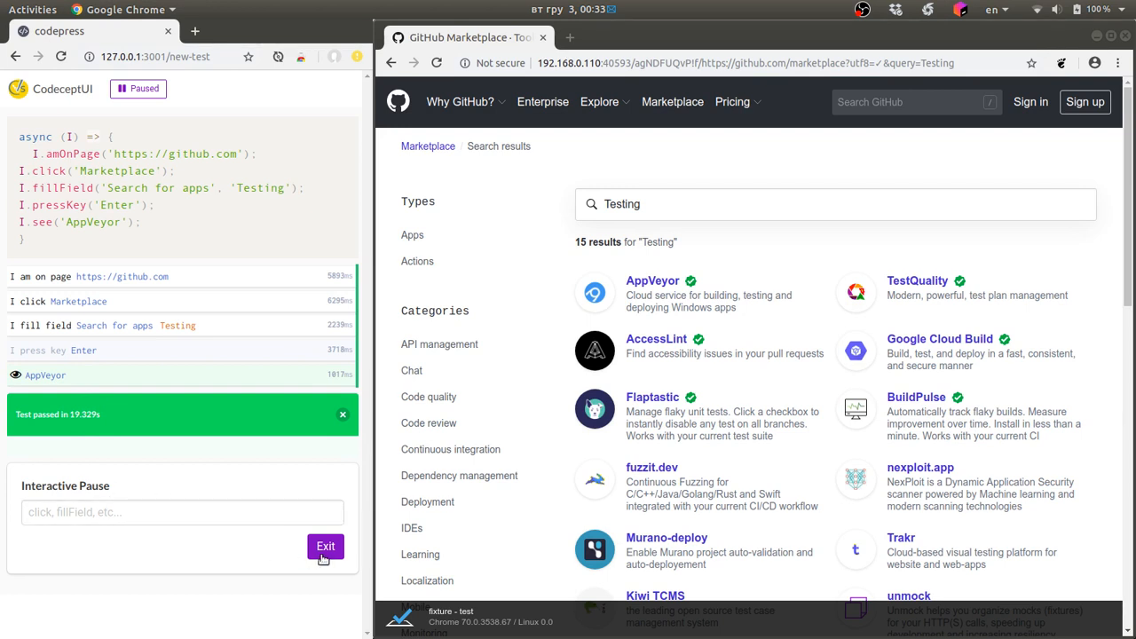
{"action": "mouse_move", "coordinate": [160, 309]}
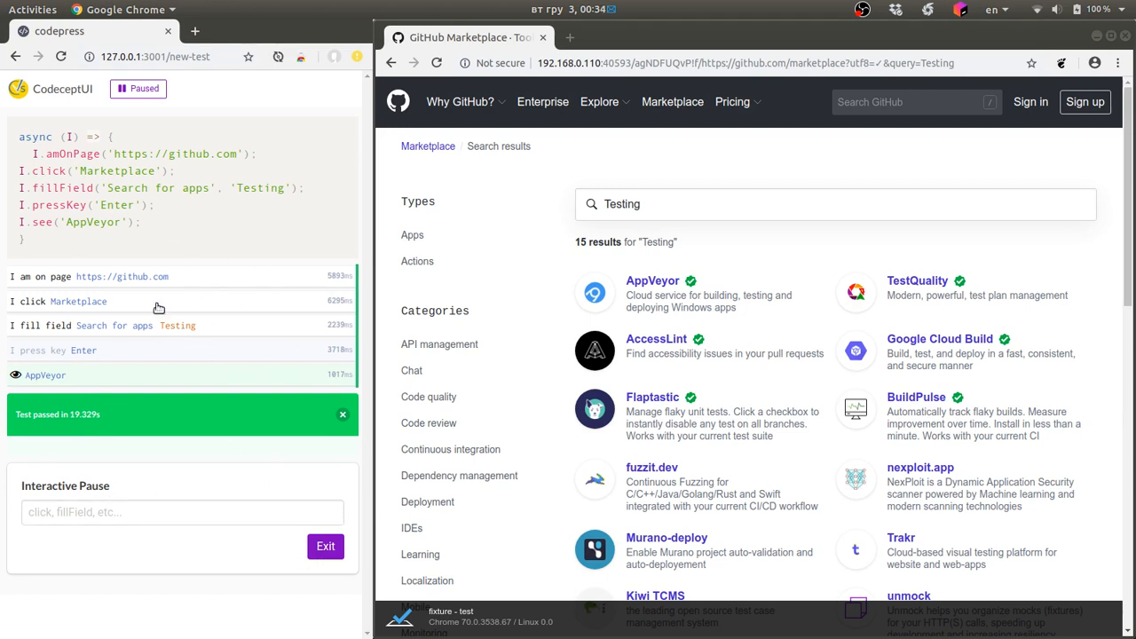
{"action": "mouse_move", "coordinate": [327, 547]}
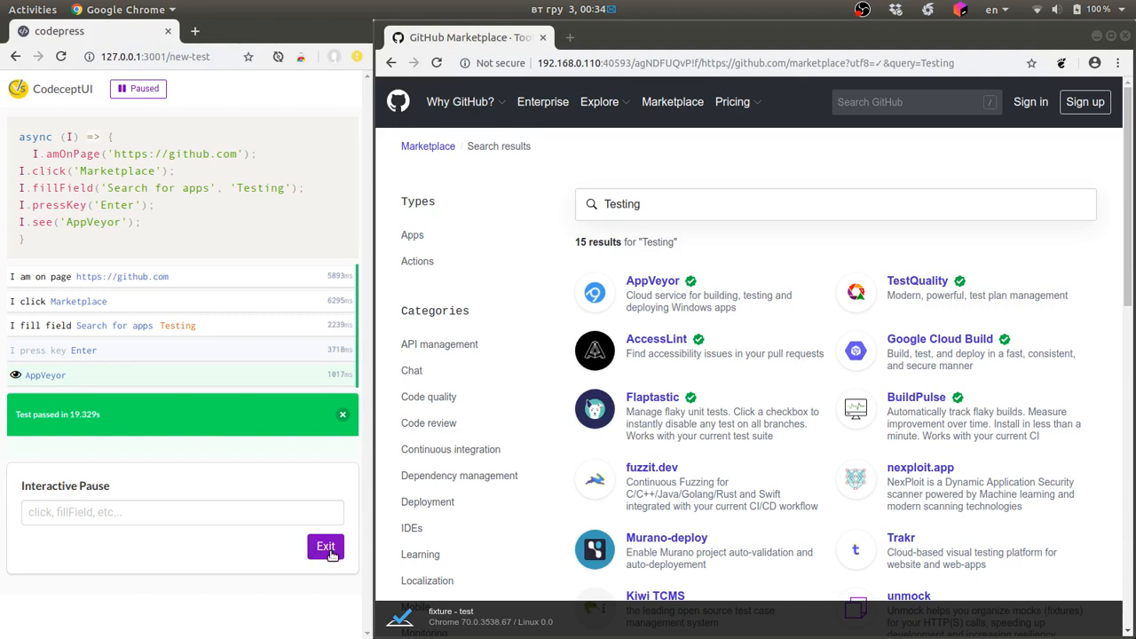
- Exit the Interactive Pause, leaving the complete test code ready to launch again
{"action": "left_click", "coordinate": [153, 222]}
{"action": "type", "text": ", "}
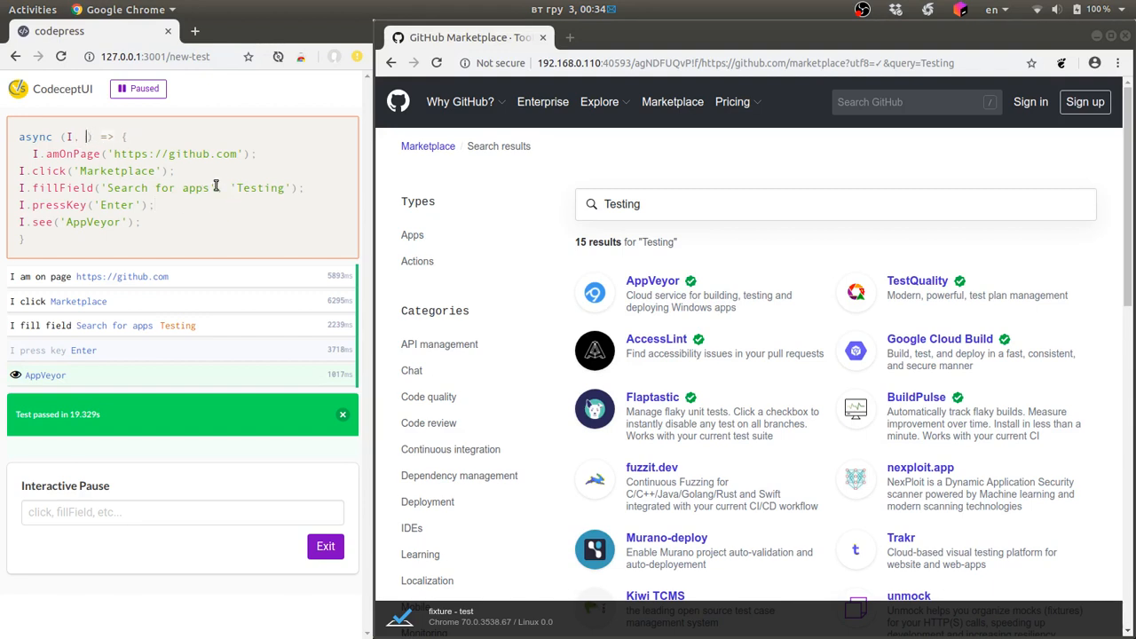
{"action": "type", "text": "userPage. log"}
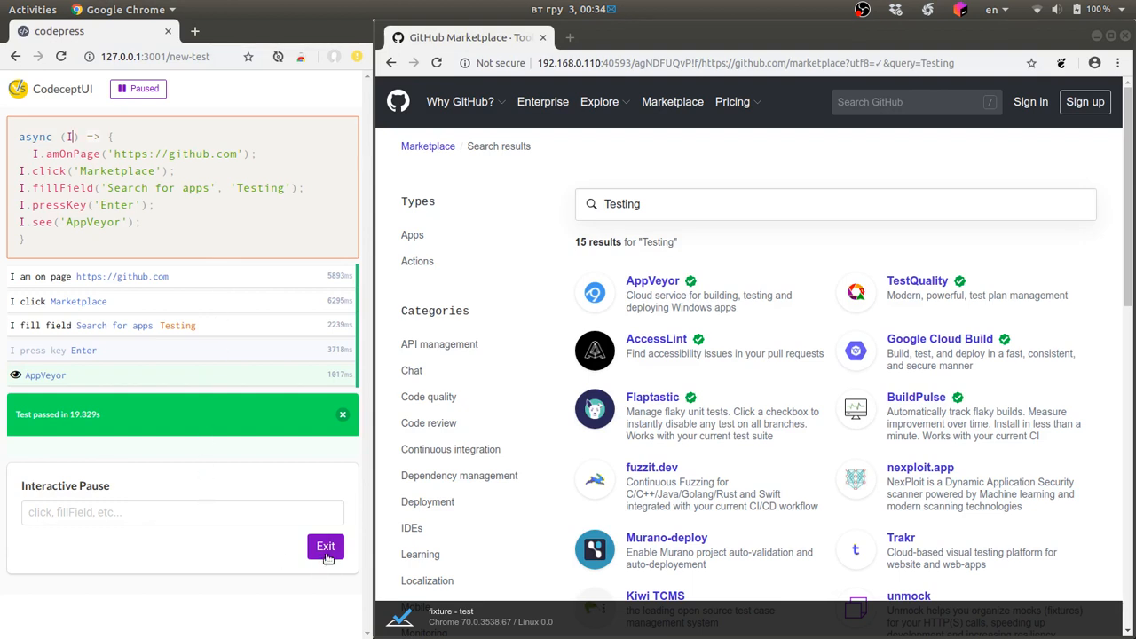
{"action": "left_click", "coordinate": [325, 547]}
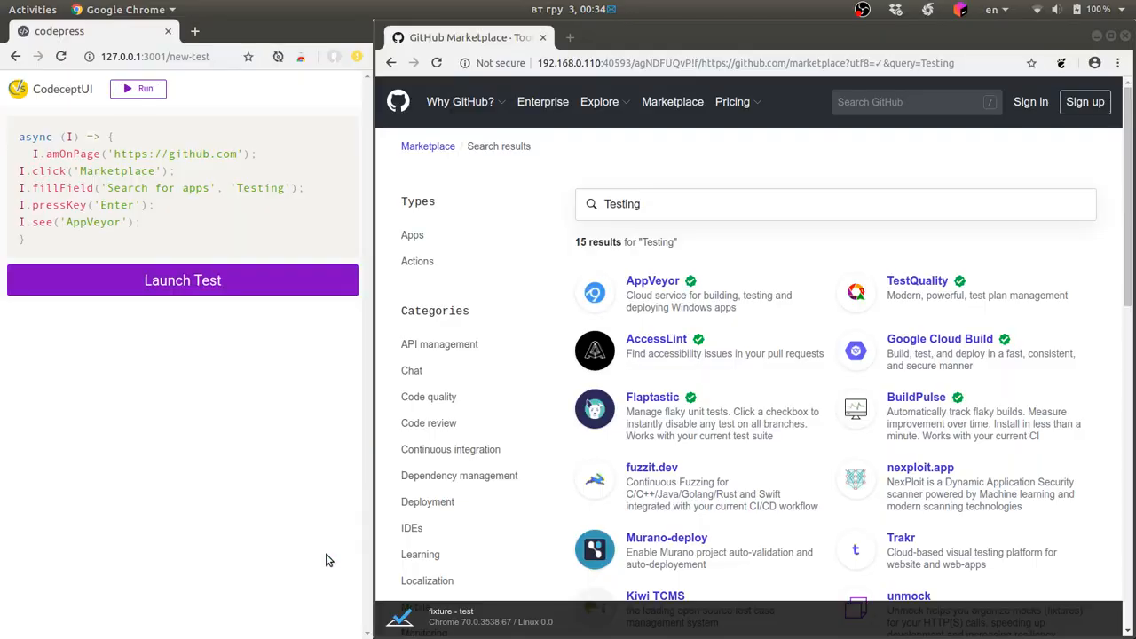